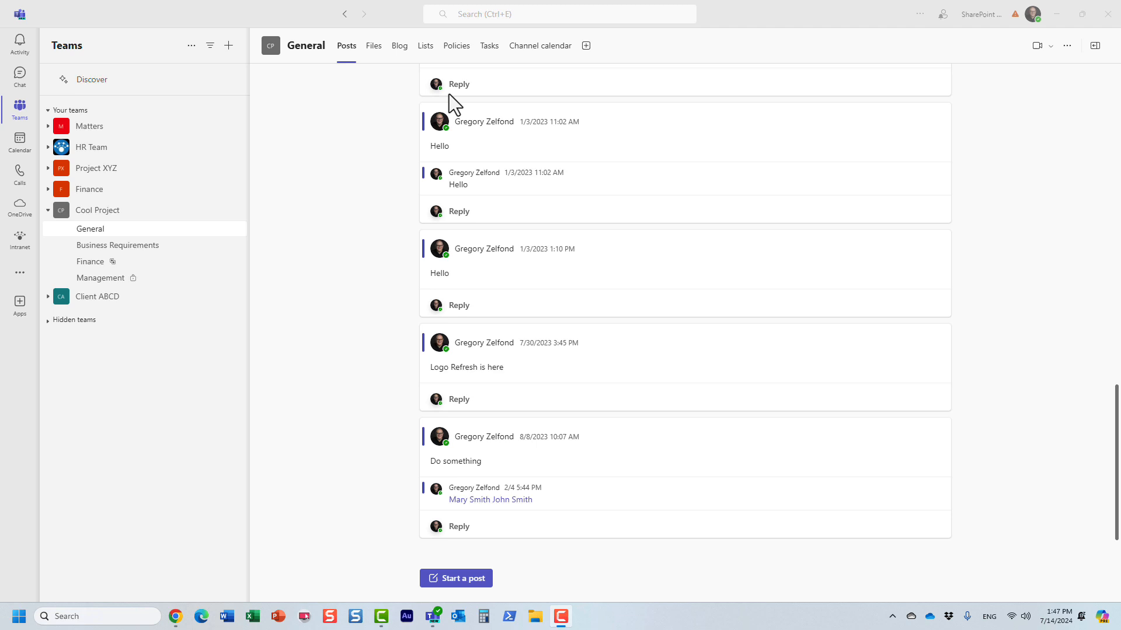
mouse_move(340, 200)
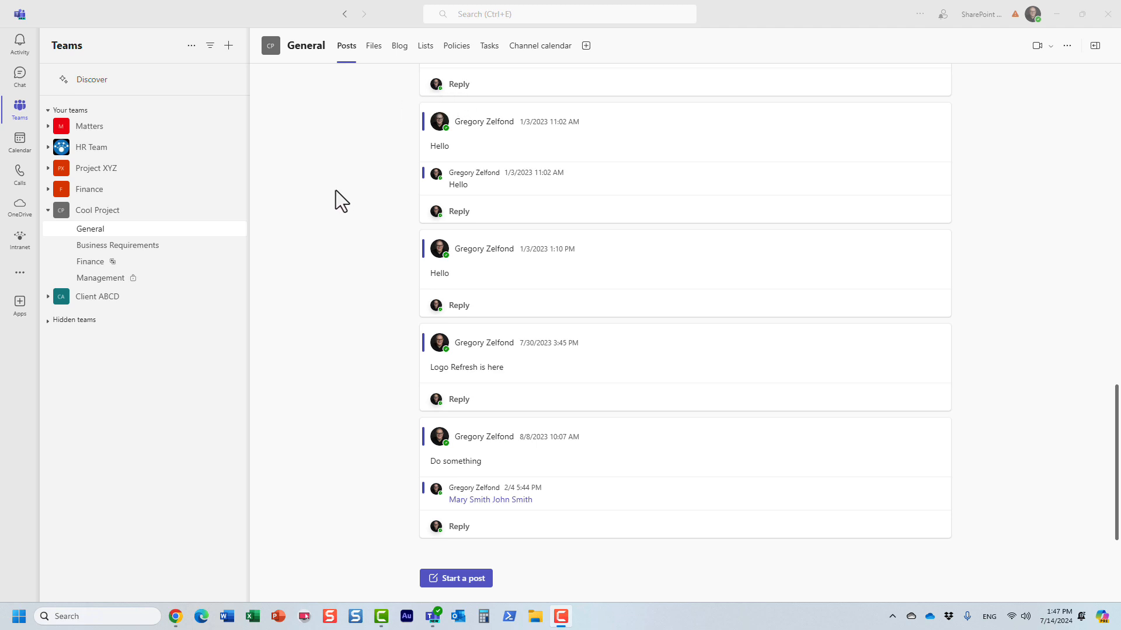
mouse_move(259, 224)
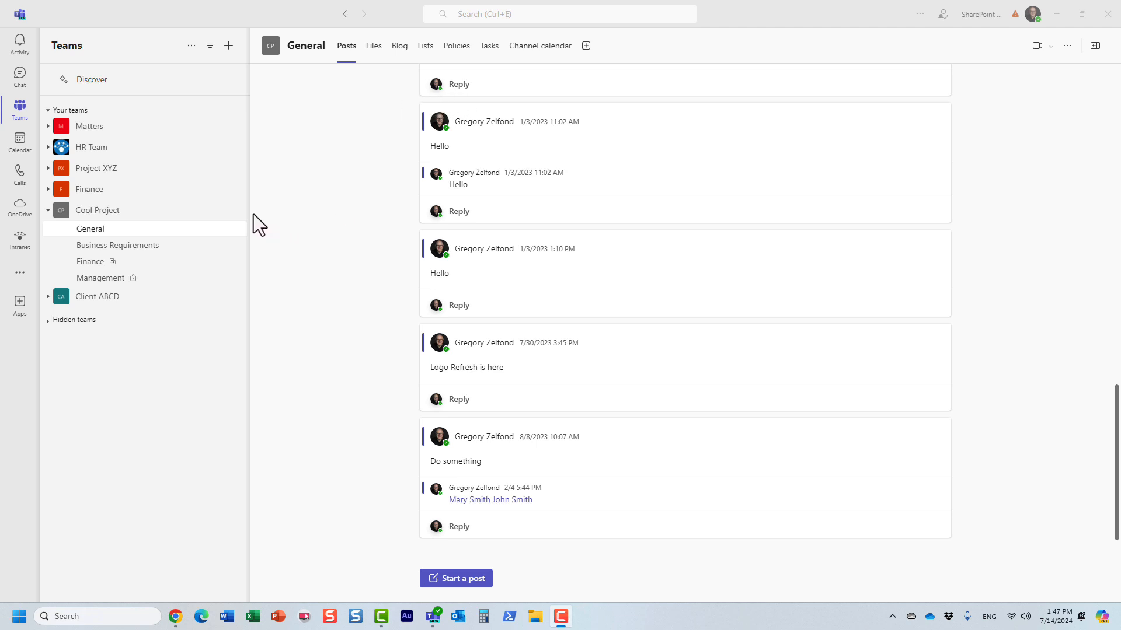
mouse_move(226, 210)
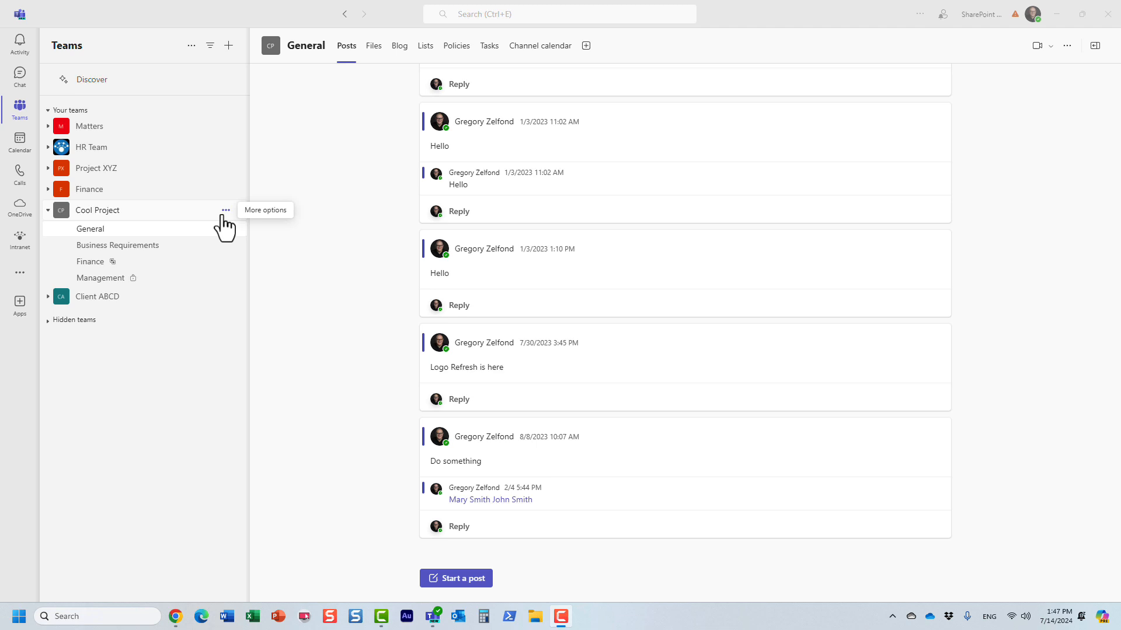
mouse_move(148, 246)
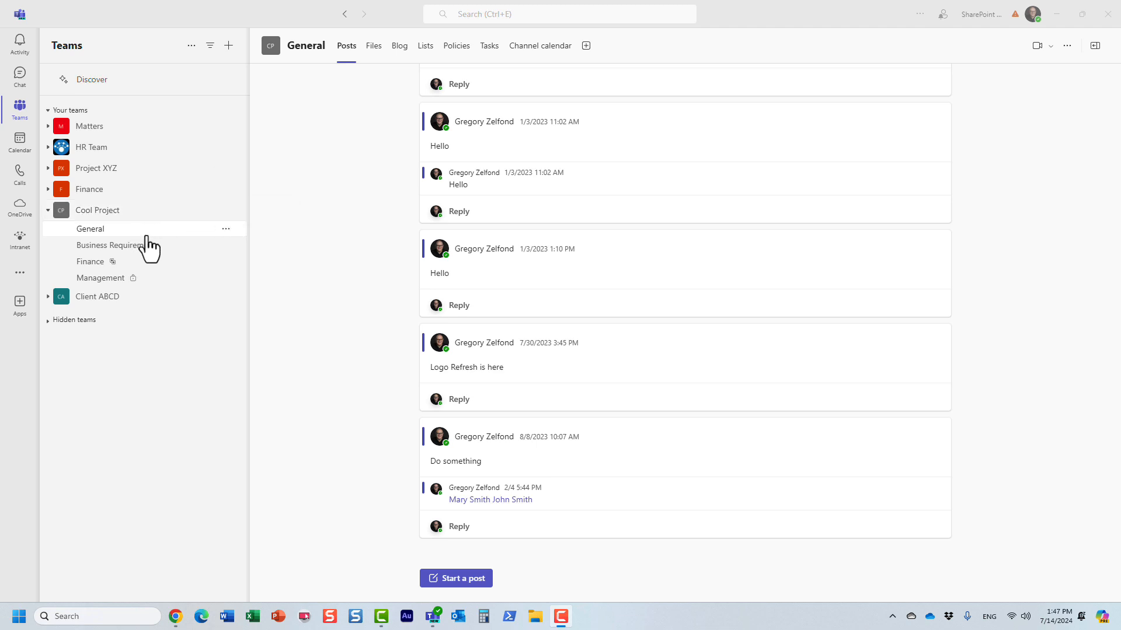
mouse_move(193, 245)
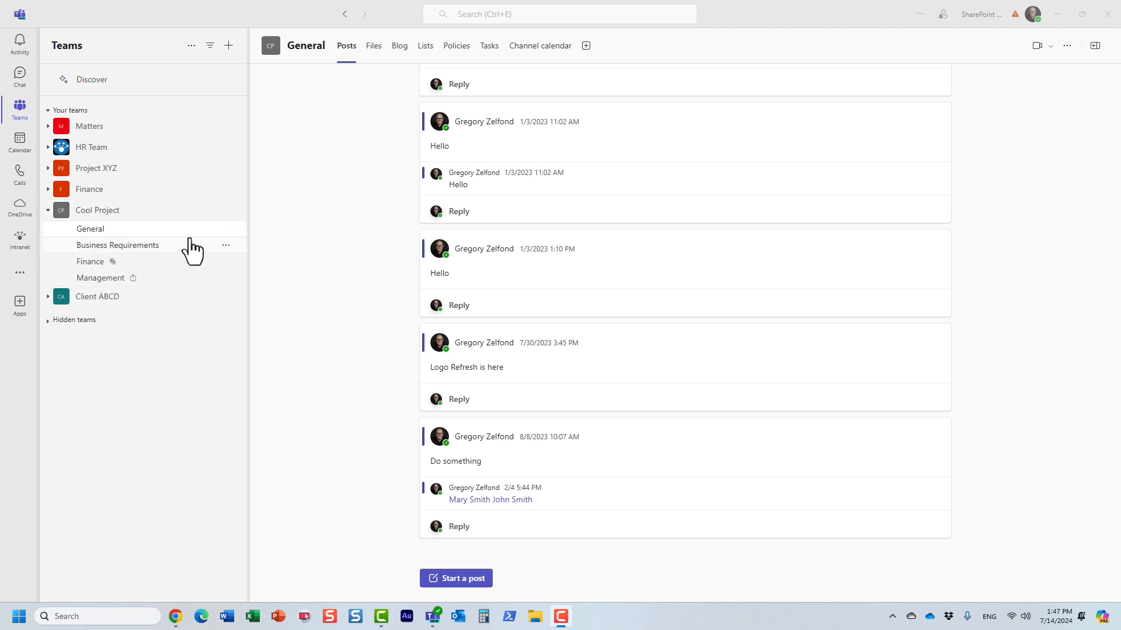
mouse_move(224, 257)
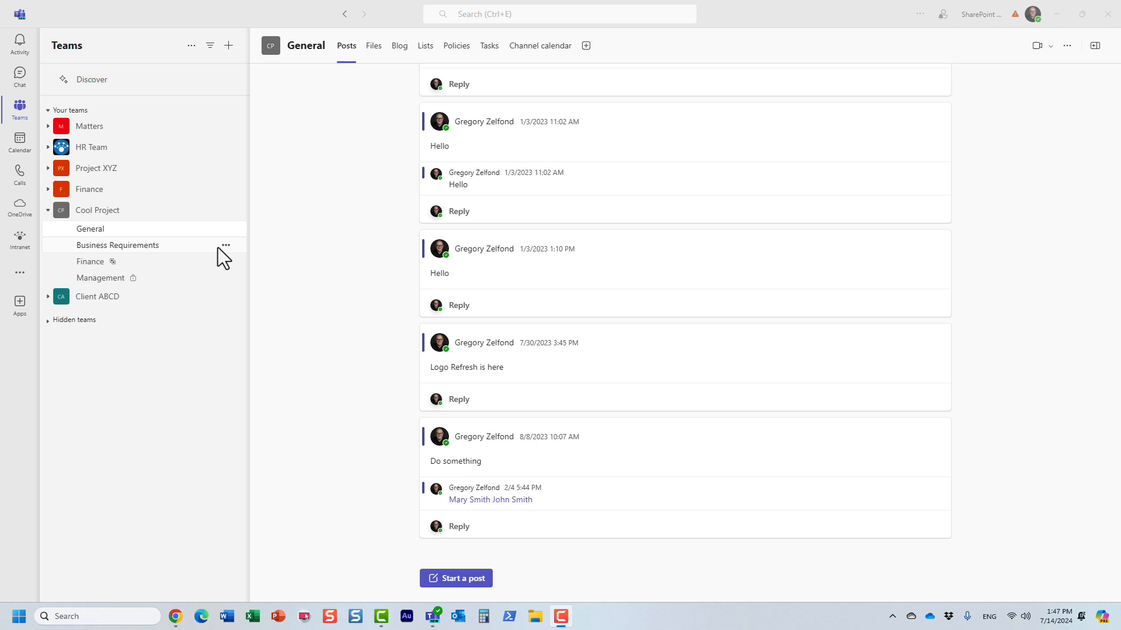
mouse_move(225, 245)
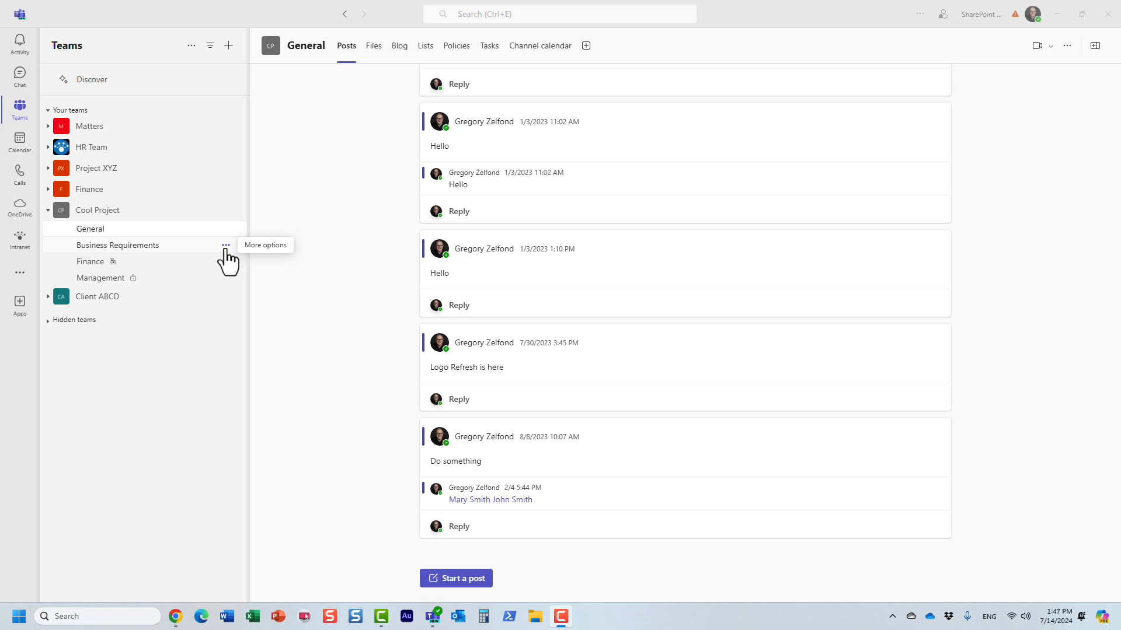
Hide the Management channel, then confirm it appears among Cool Project's hidden channels.
click(225, 245)
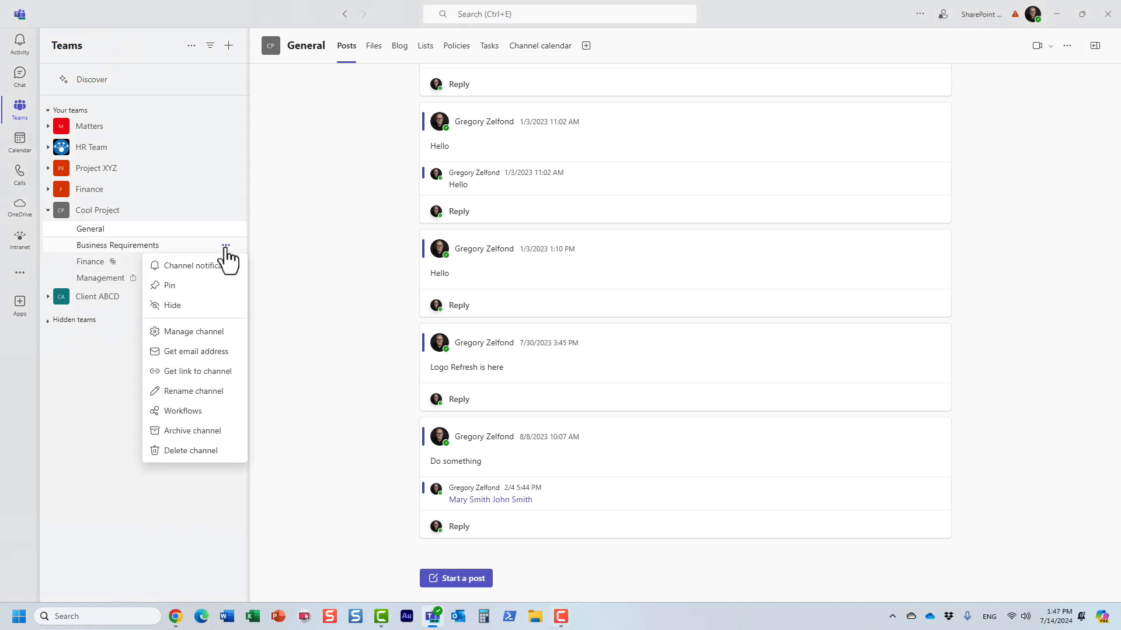
mouse_move(304, 455)
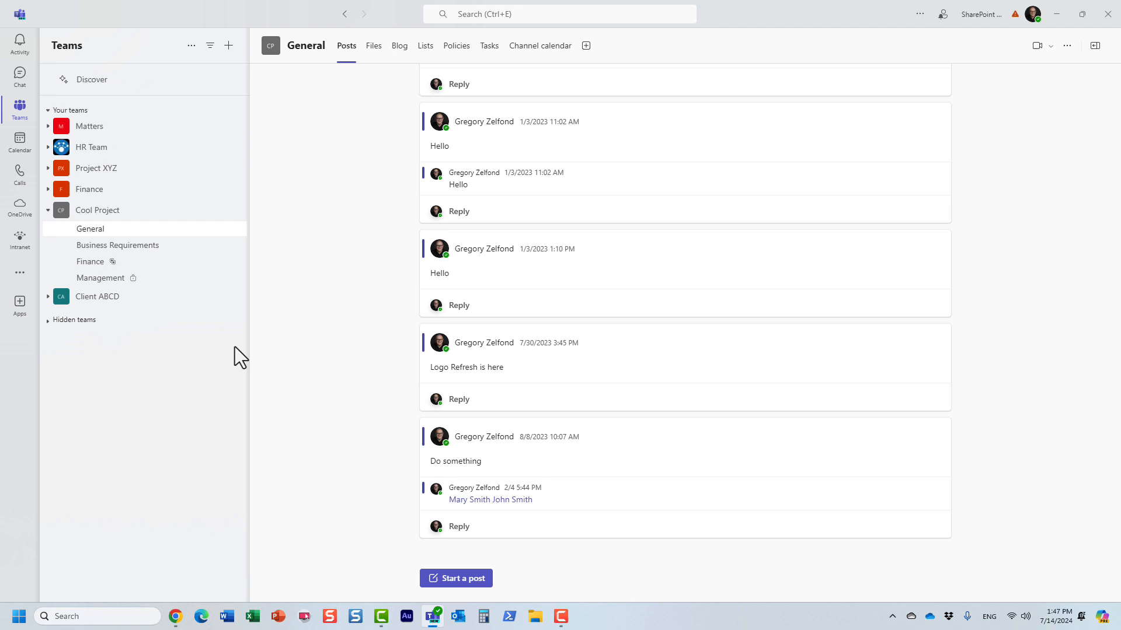
mouse_move(238, 376)
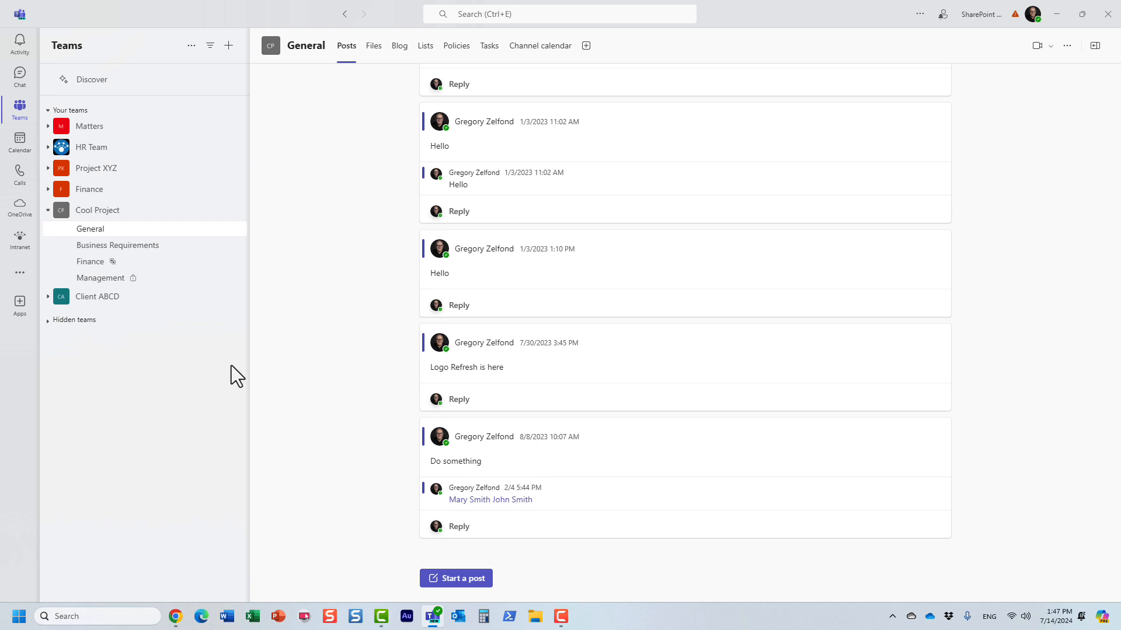
mouse_move(157, 242)
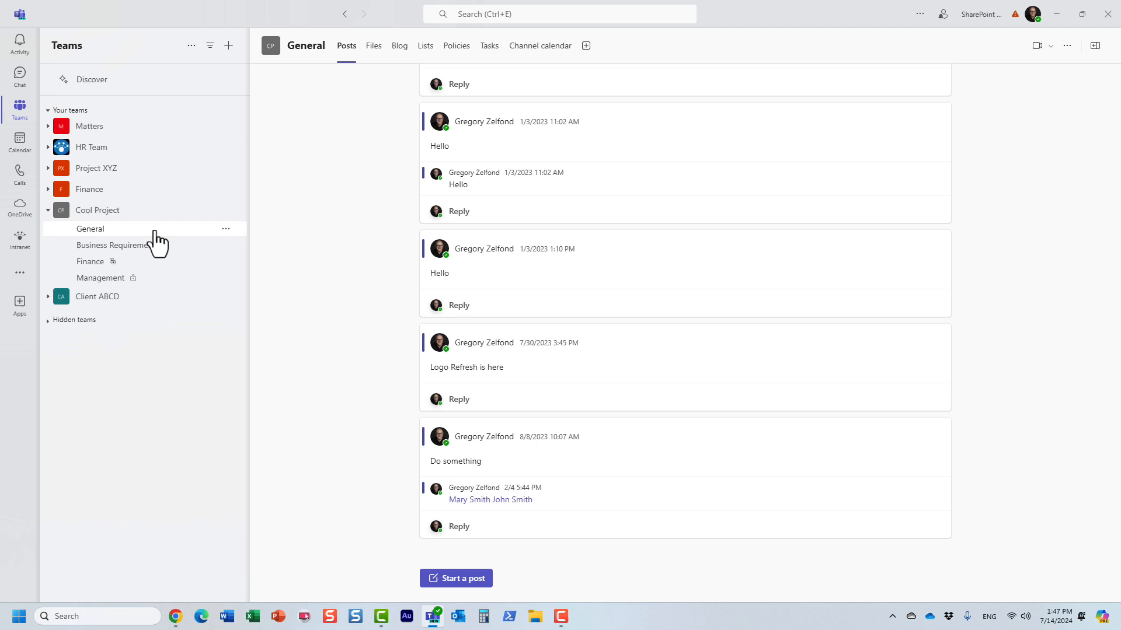
mouse_move(98, 209)
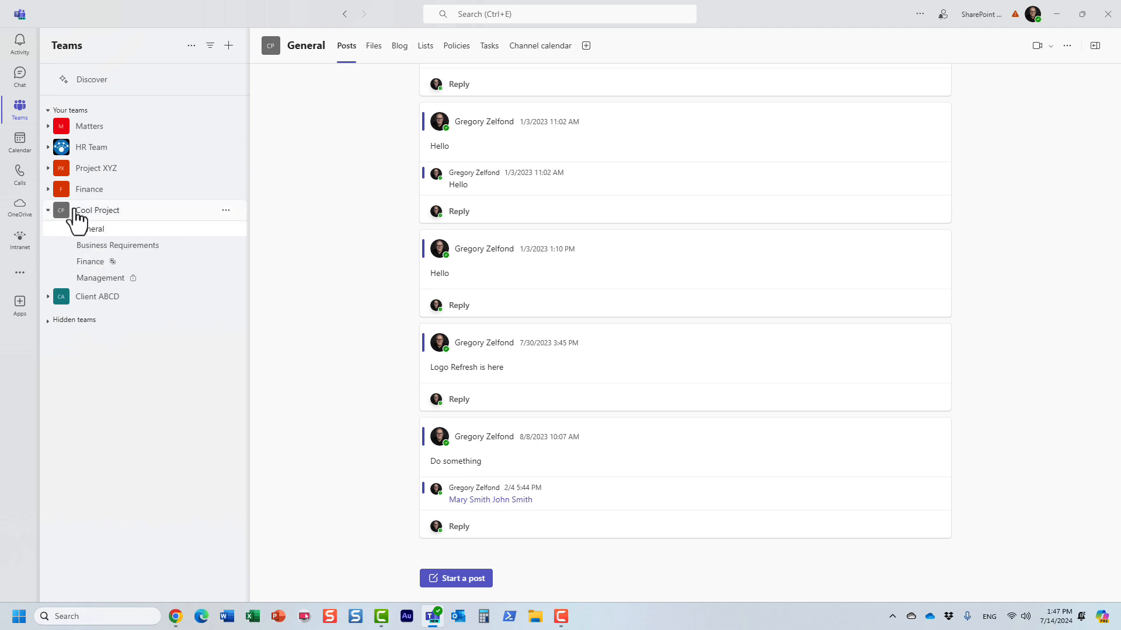
mouse_move(118, 246)
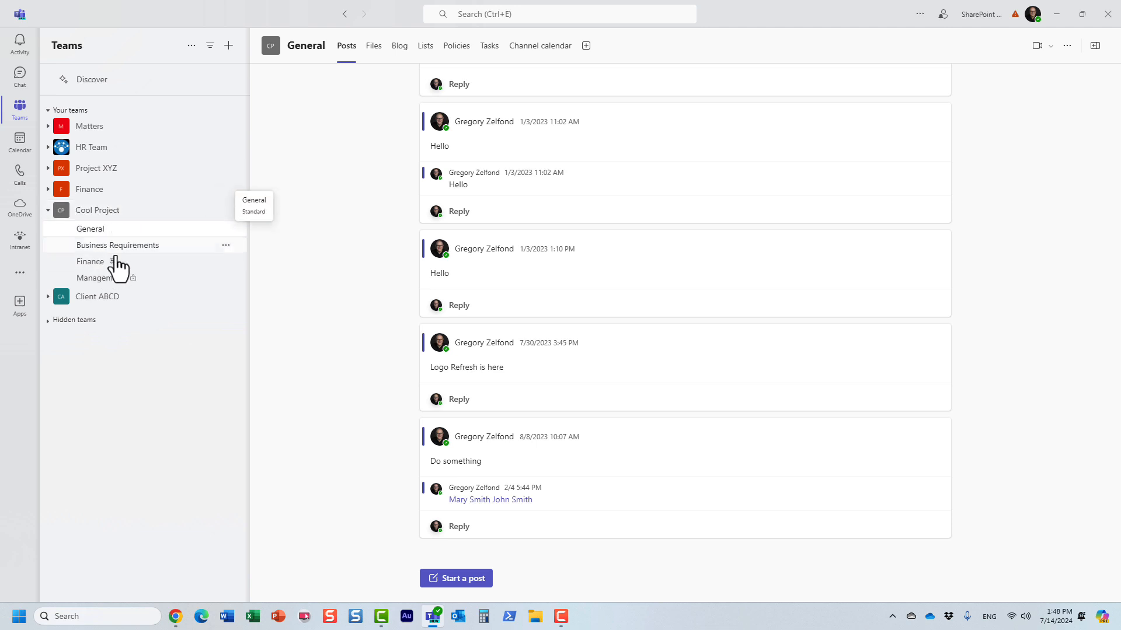
mouse_move(119, 238)
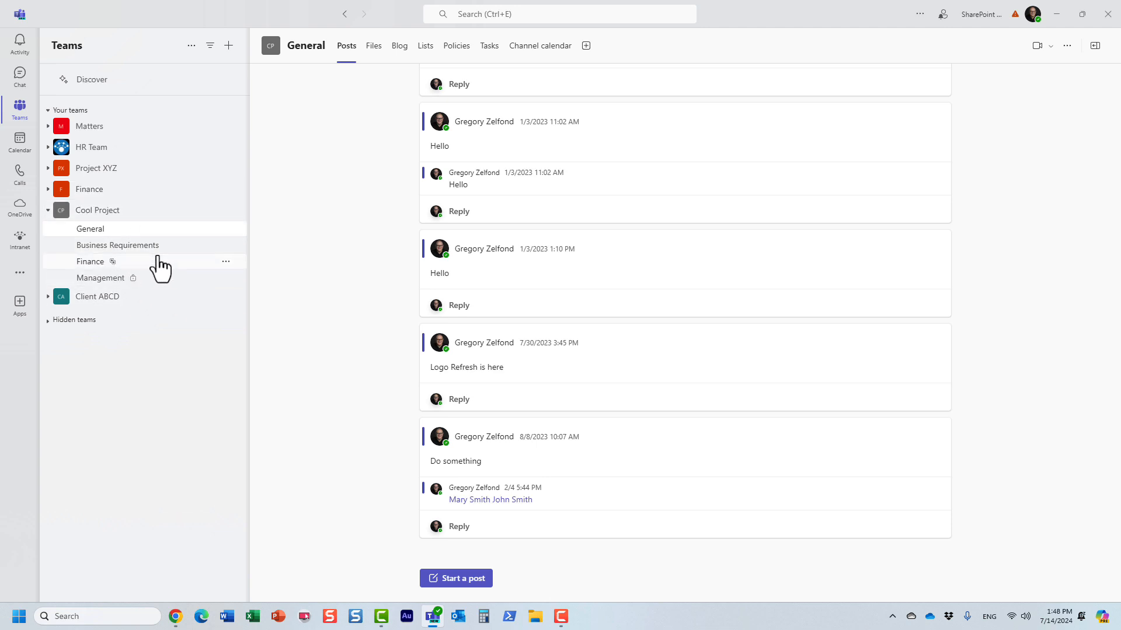
mouse_move(106, 250)
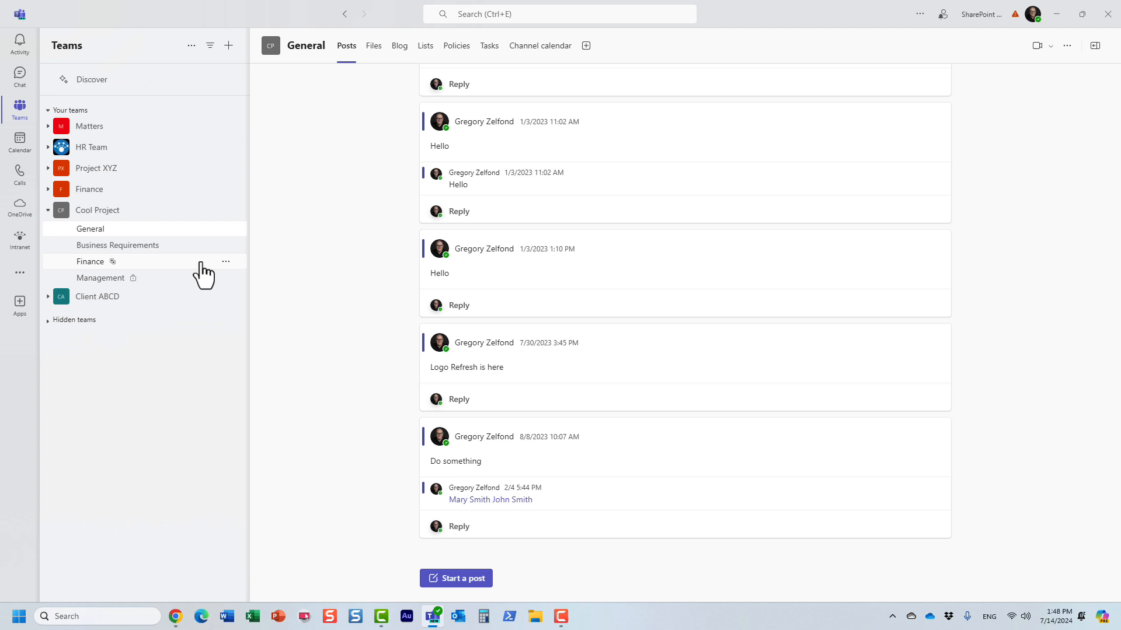
mouse_move(227, 289)
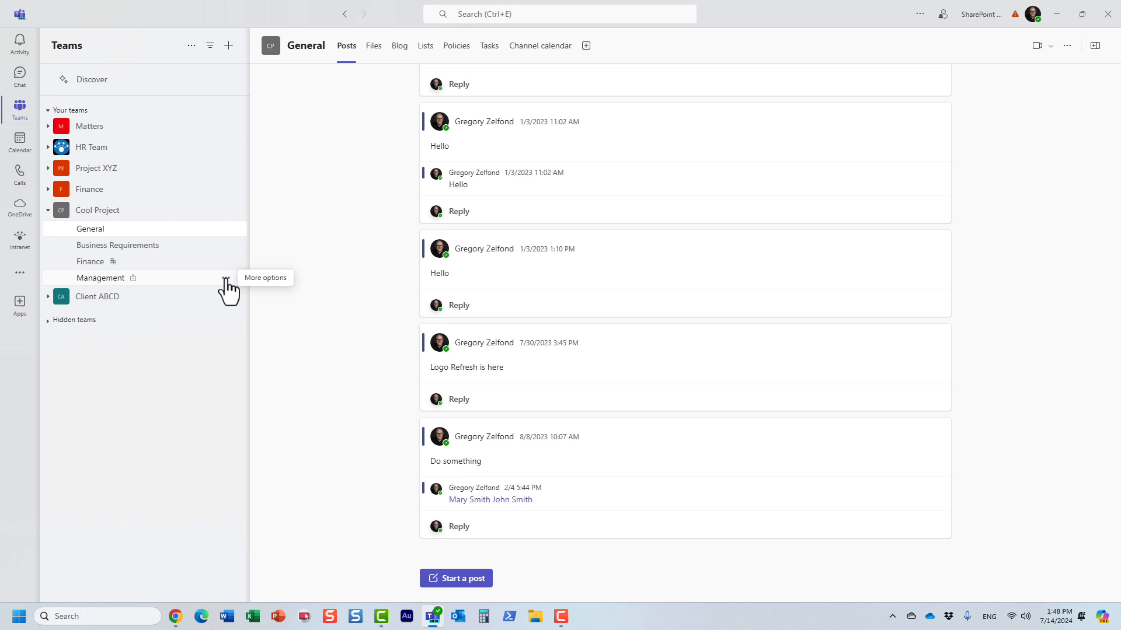
click(232, 277)
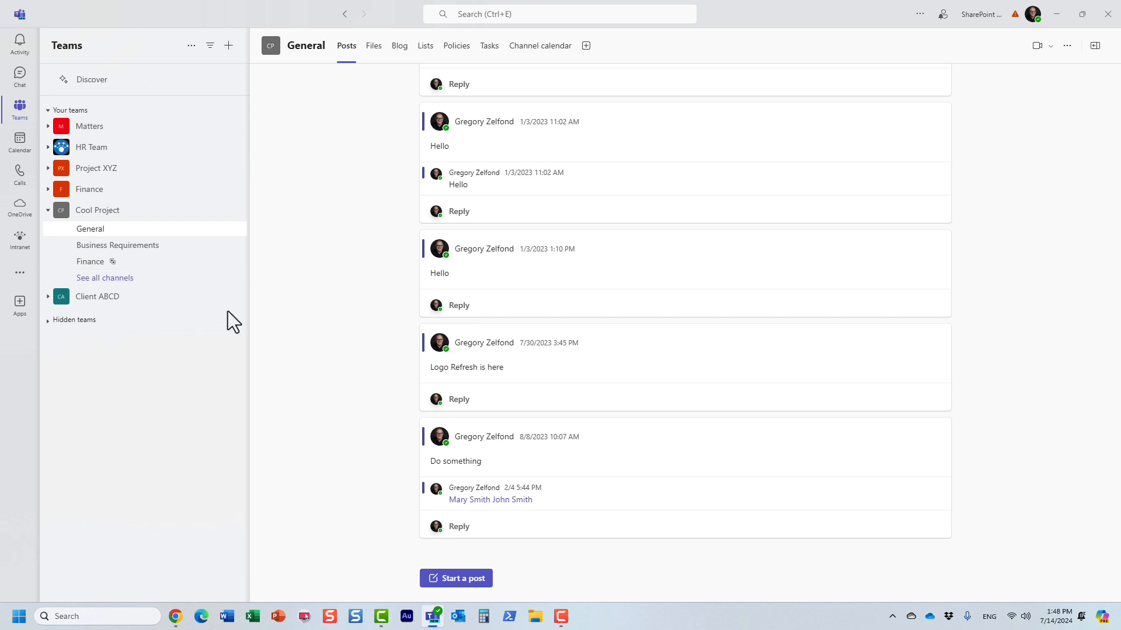
click(104, 277)
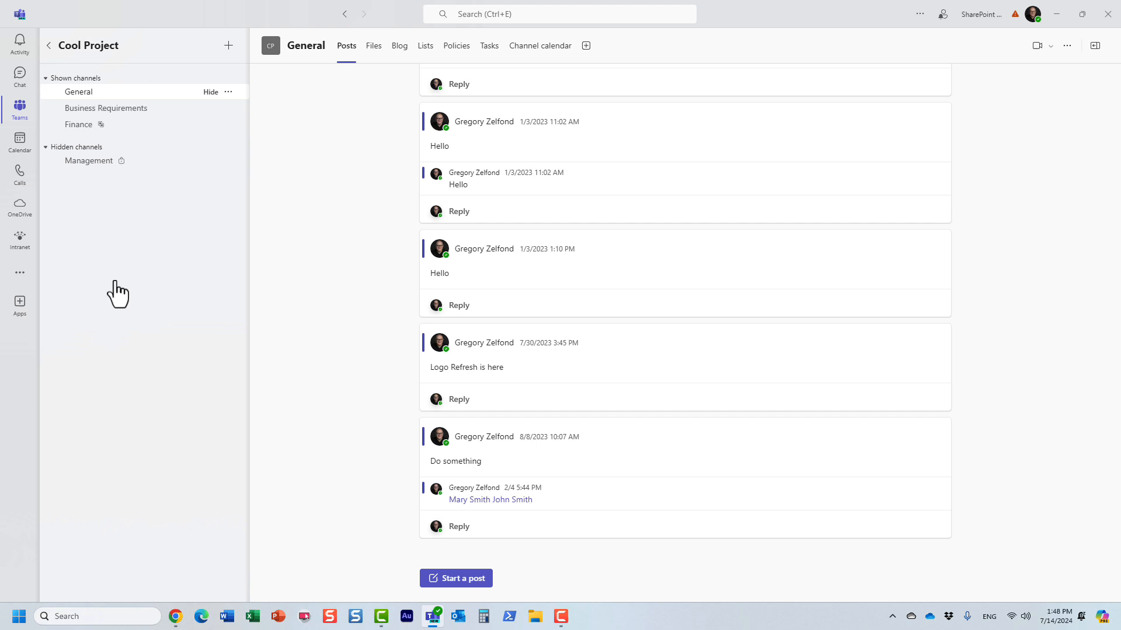
mouse_move(46, 93)
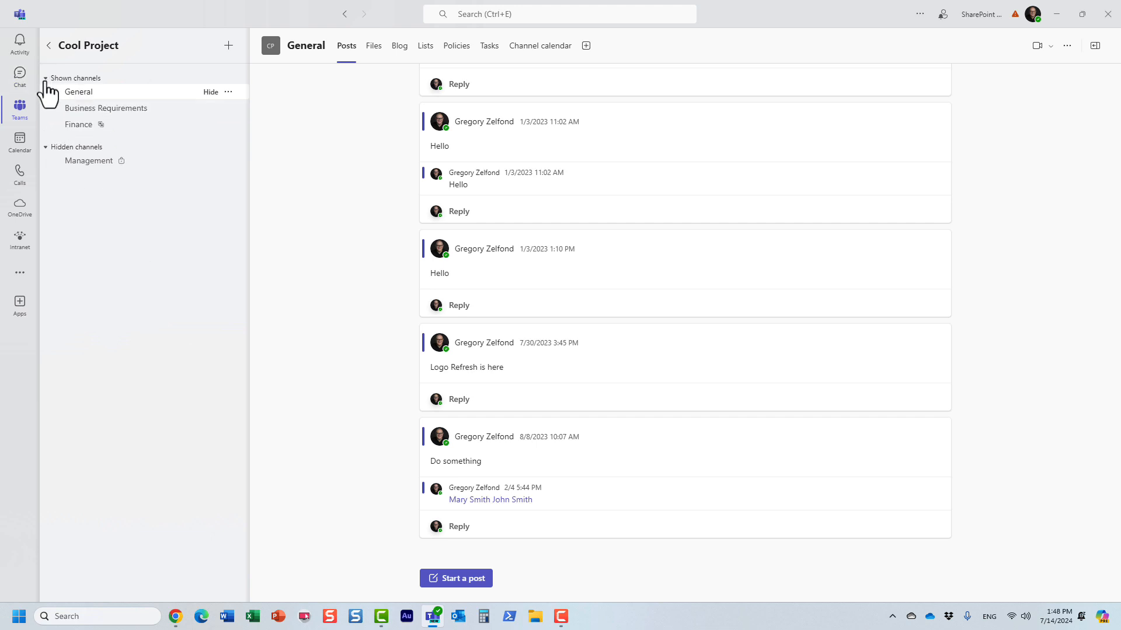
mouse_move(49, 100)
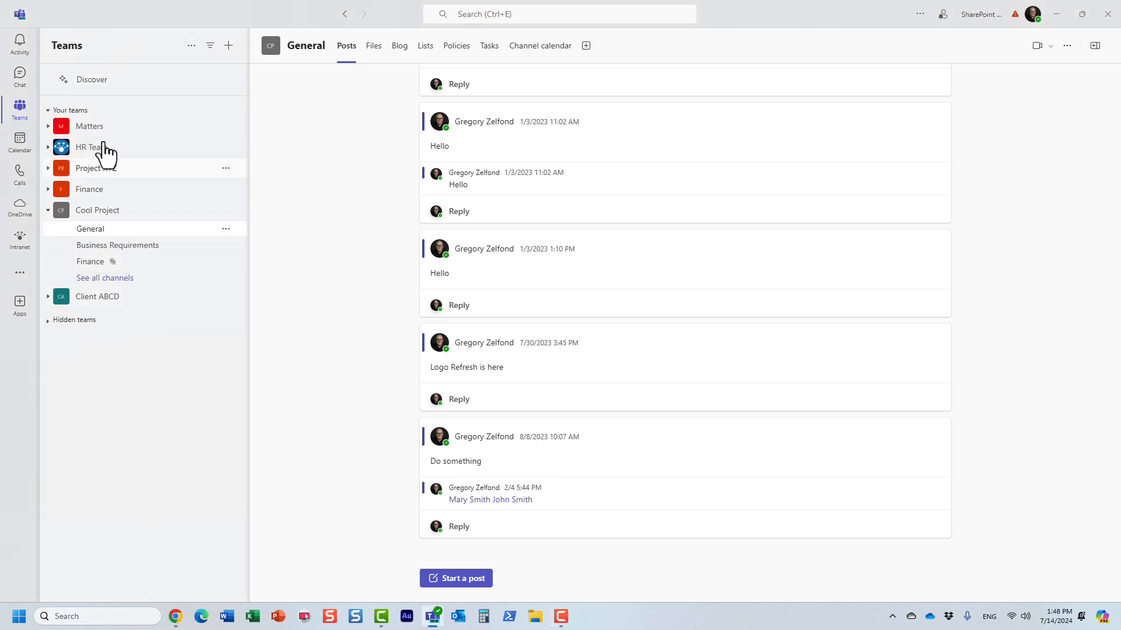
mouse_move(114, 388)
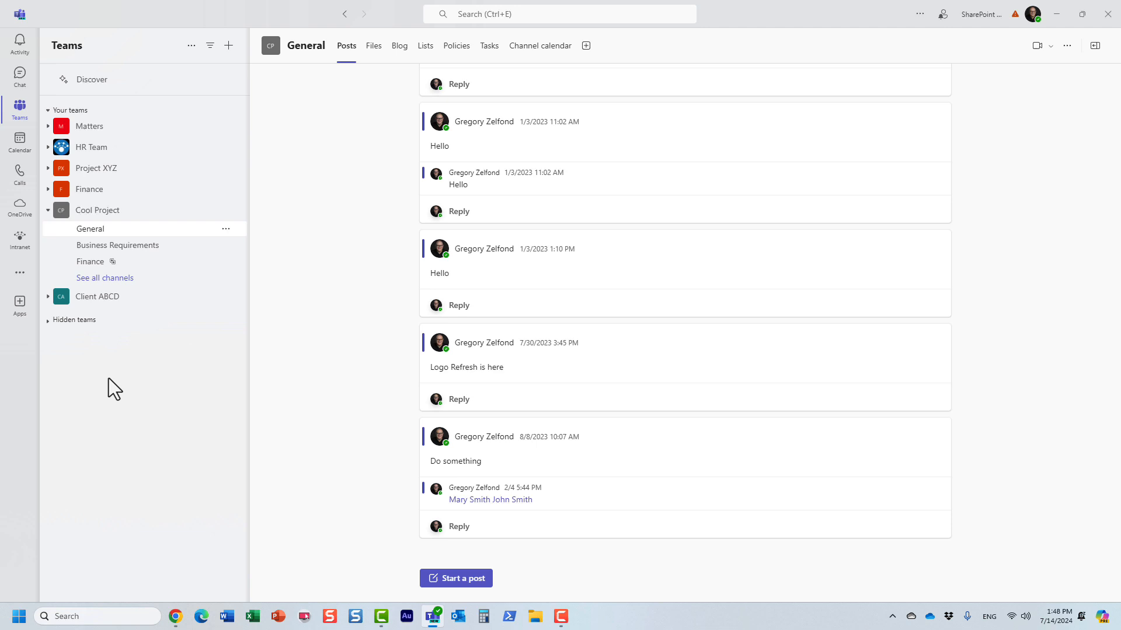
mouse_move(224, 330)
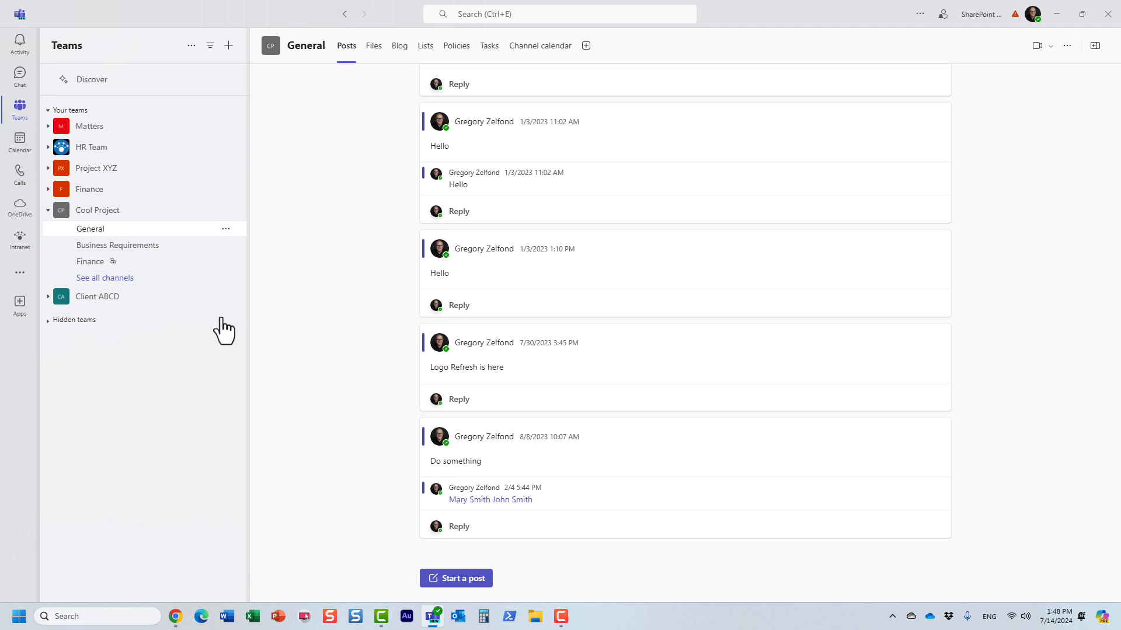
mouse_move(161, 314)
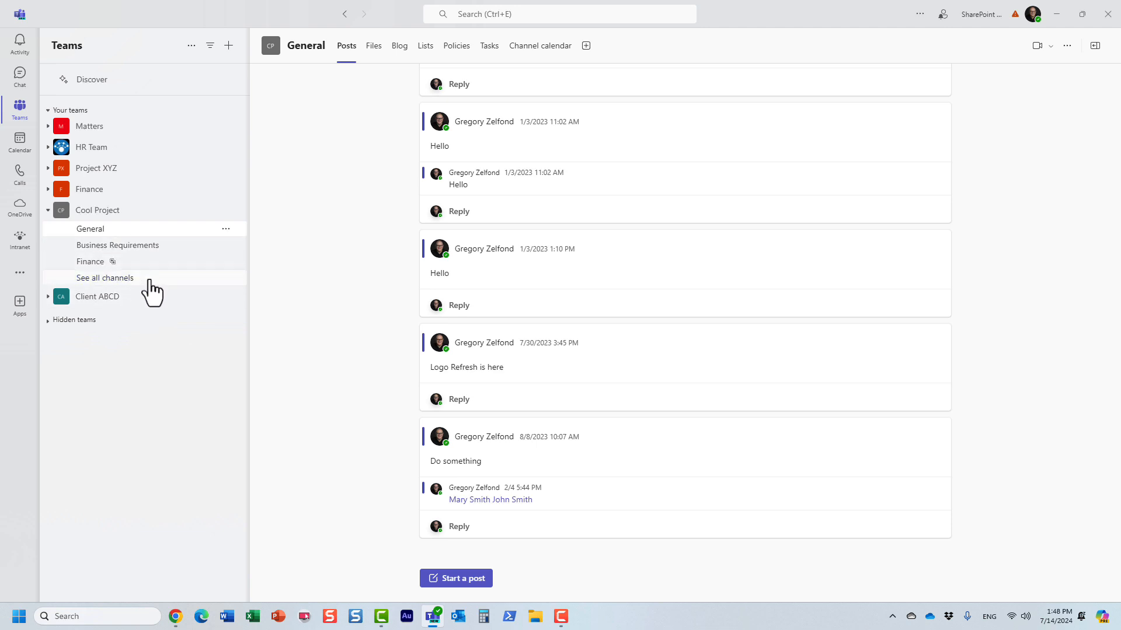
mouse_move(242, 278)
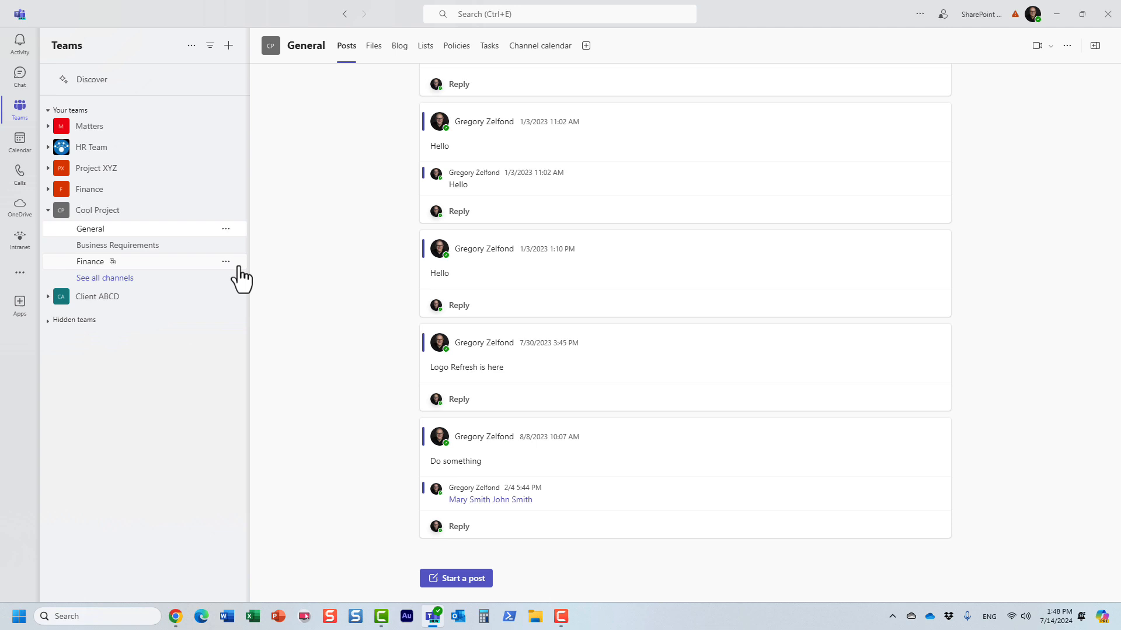
Hide the Finance channel so only General and Business Requirements remain listed.
click(226, 261)
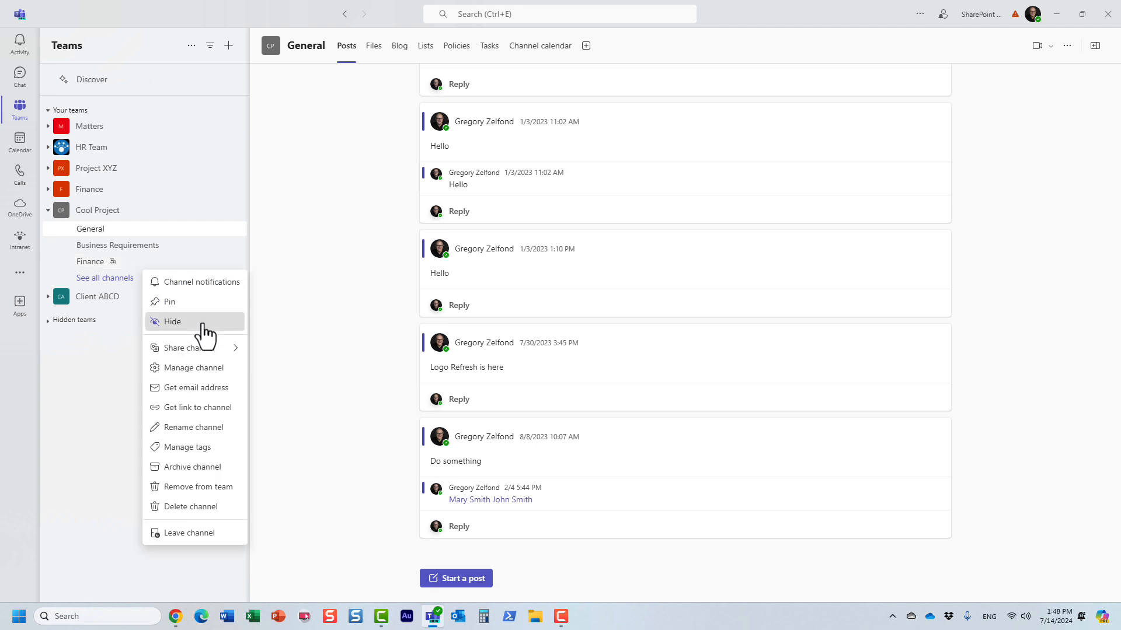
click(172, 321)
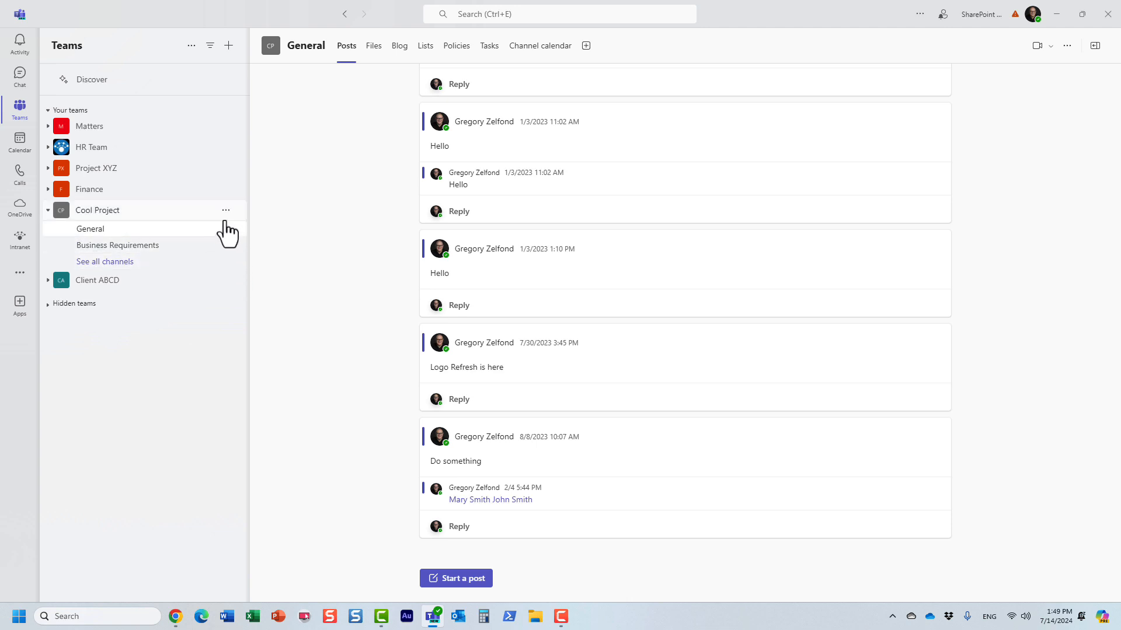
Open Business Requirements, then hide General so only Business Requirements stays listed.
click(118, 245)
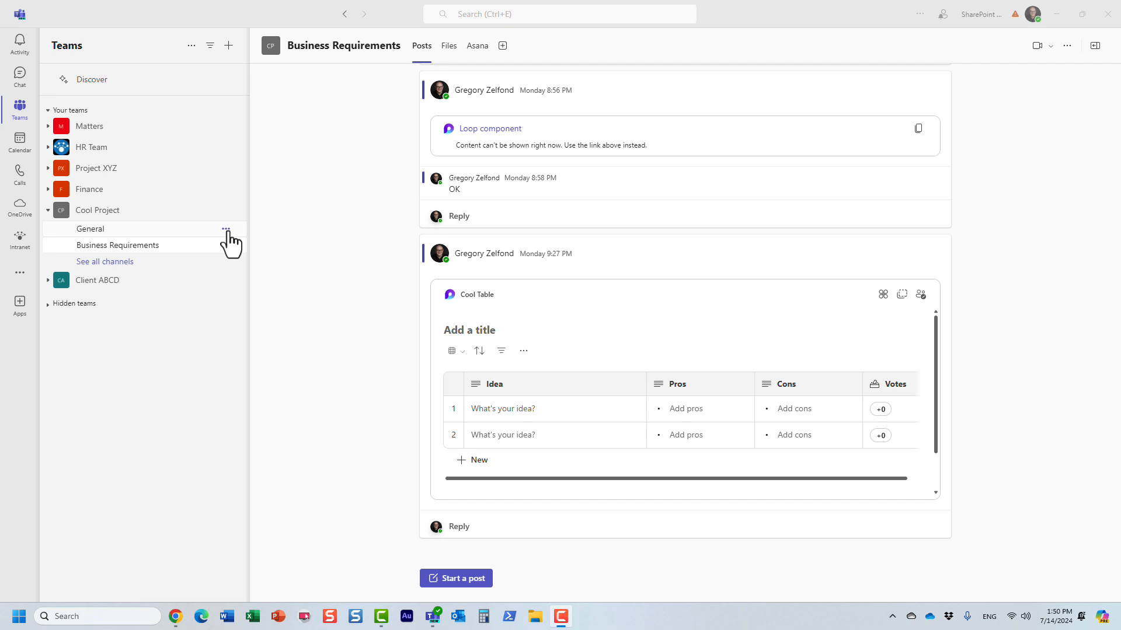
click(226, 245)
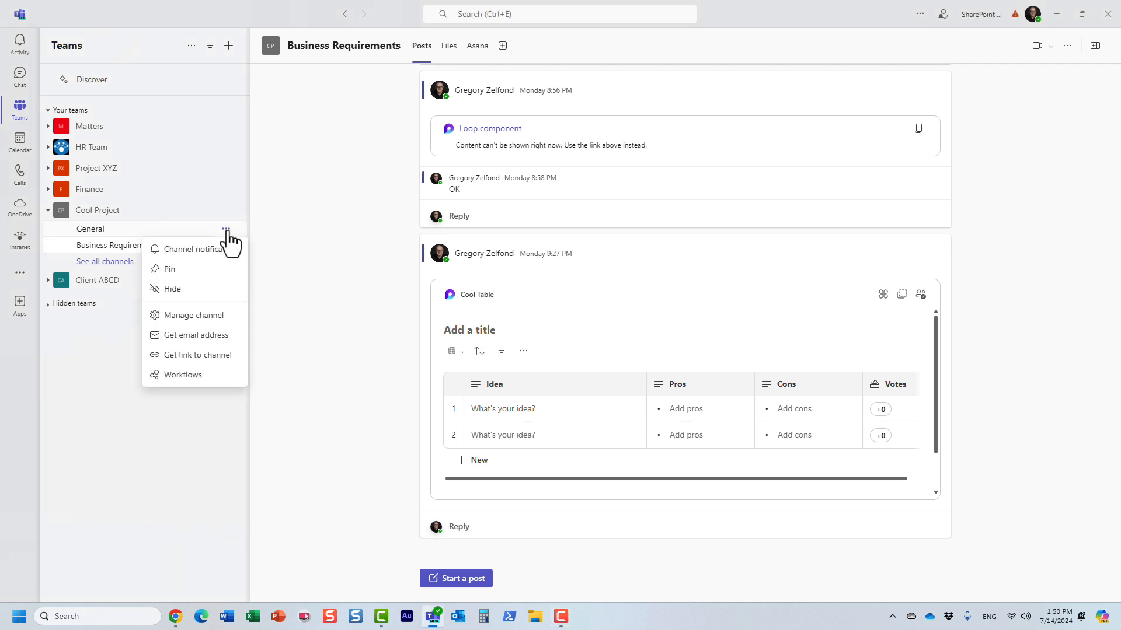
click(195, 299)
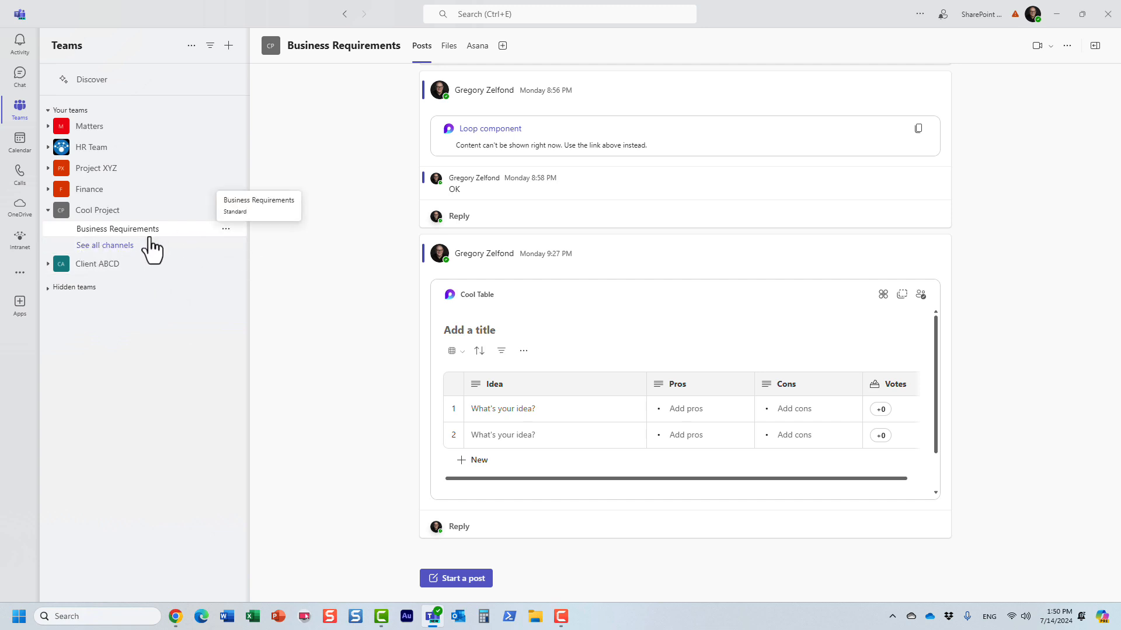
mouse_move(147, 250)
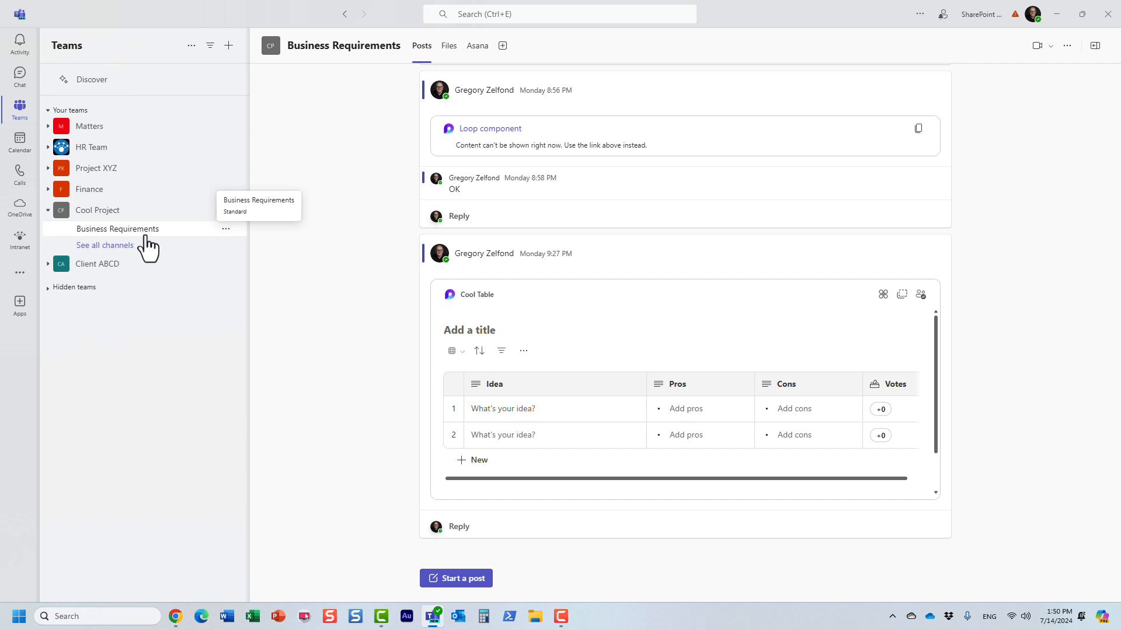
mouse_move(77, 239)
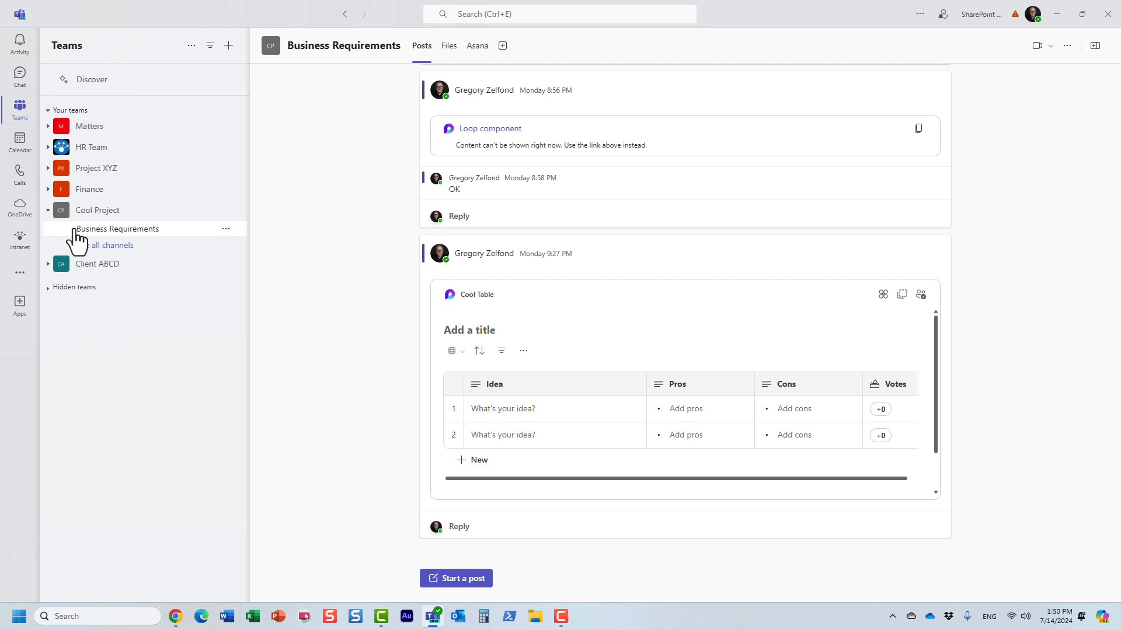
mouse_move(129, 239)
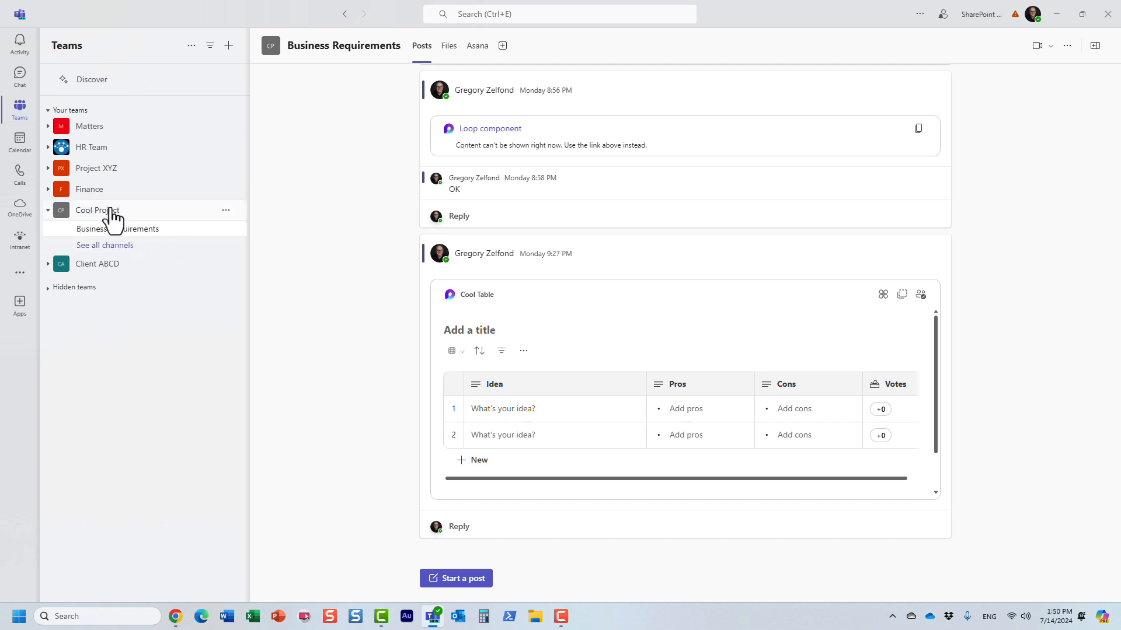
mouse_move(225, 229)
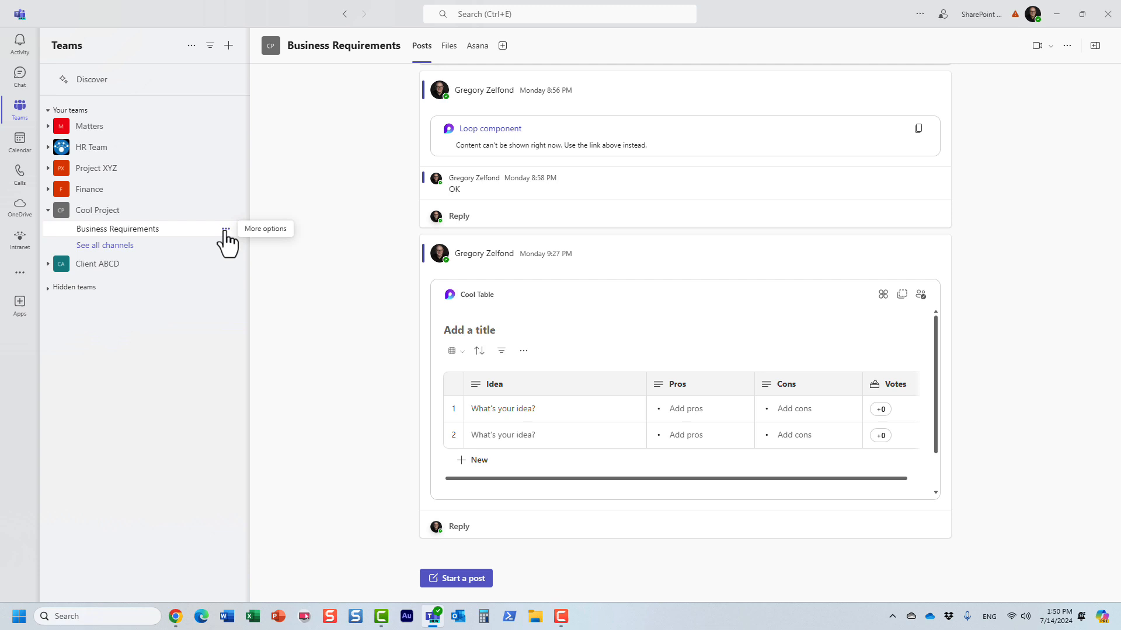
Hide Business Requirements, which removes Cool Project from the visible teams list.
click(226, 229)
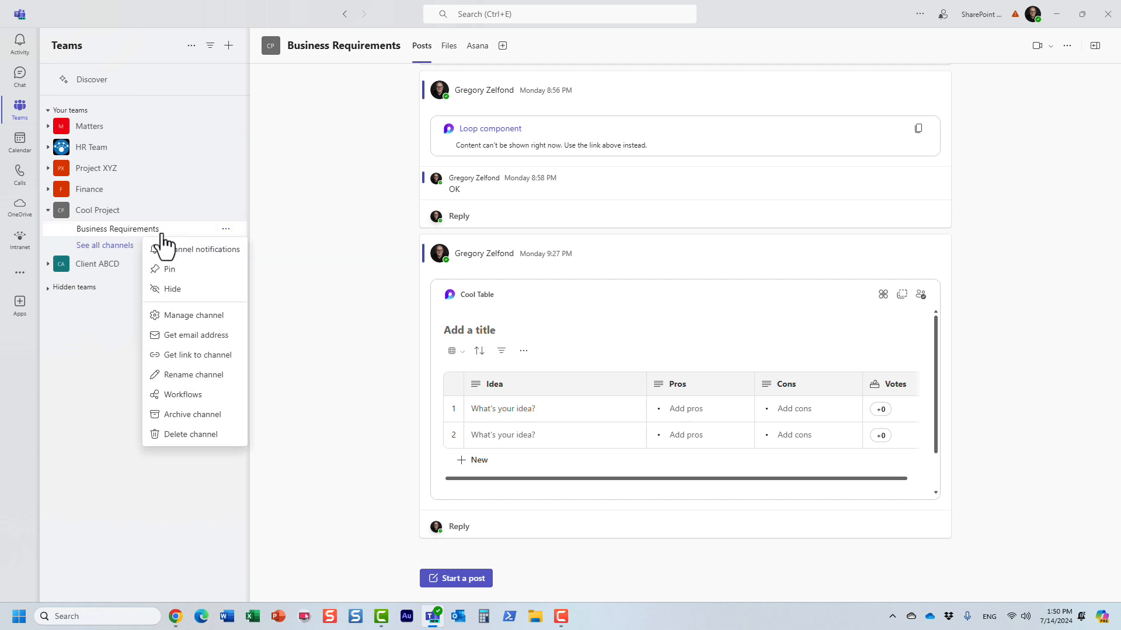
click(171, 289)
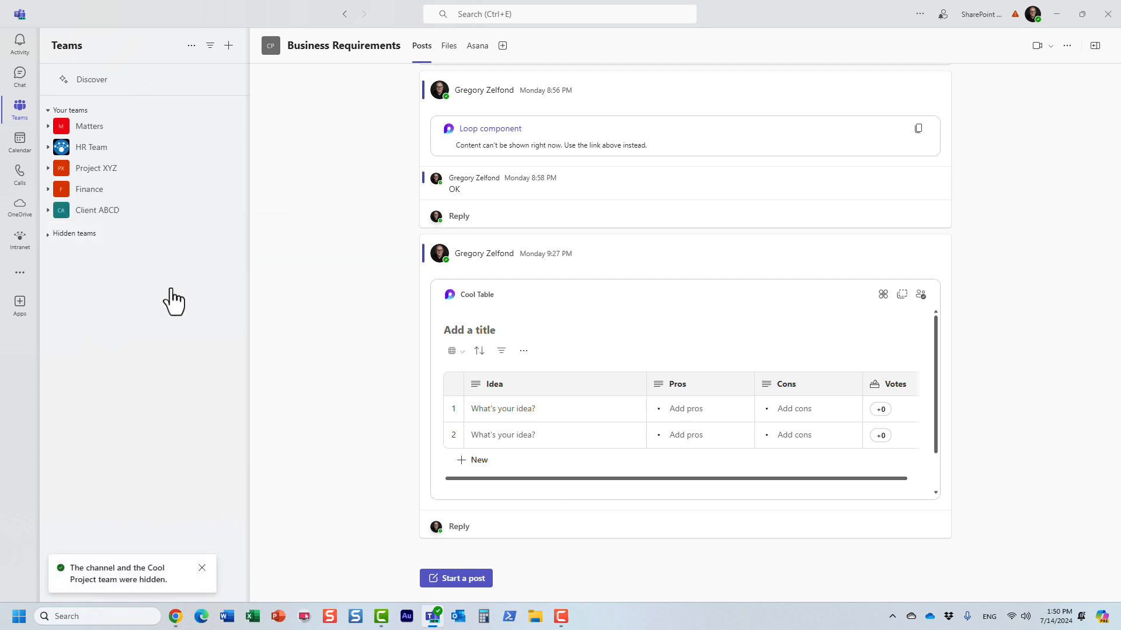
mouse_move(121, 585)
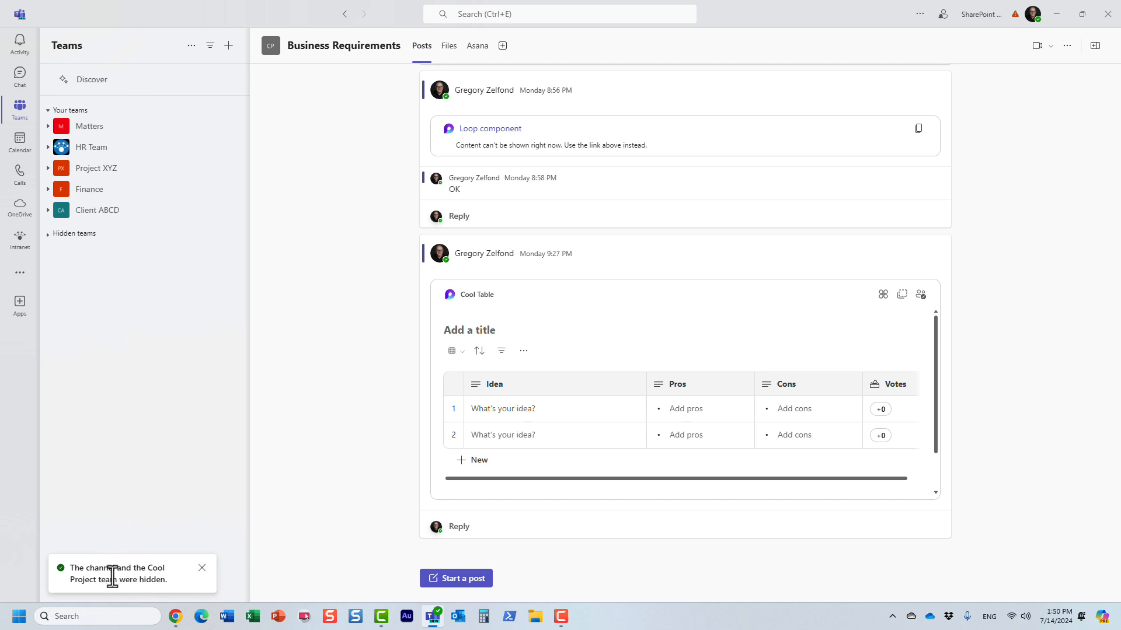
mouse_move(147, 575)
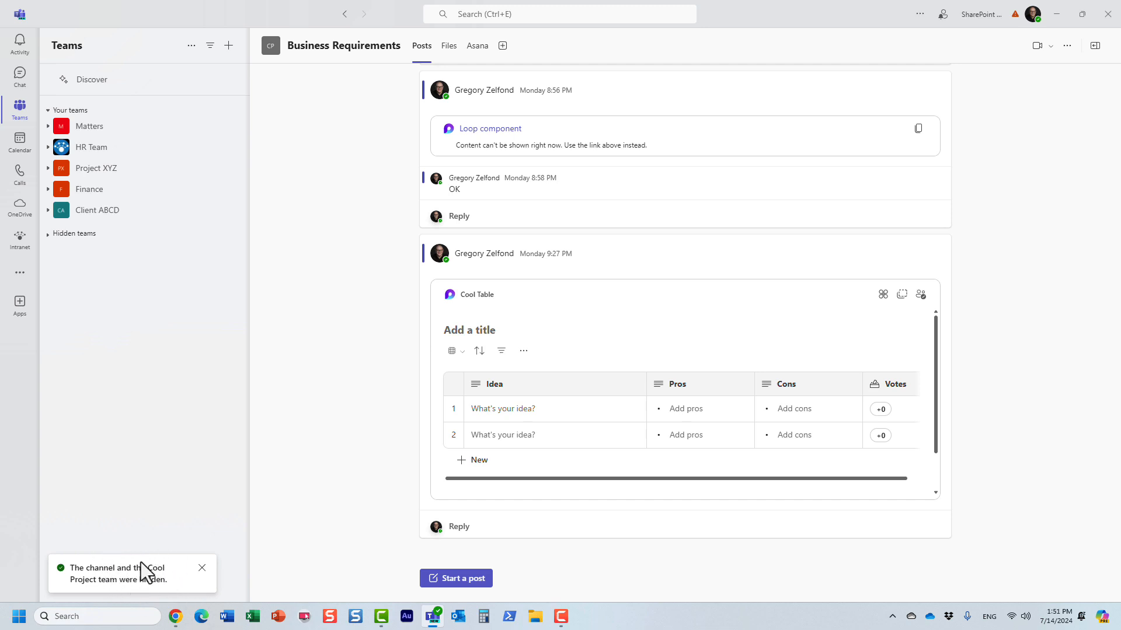
mouse_move(154, 506)
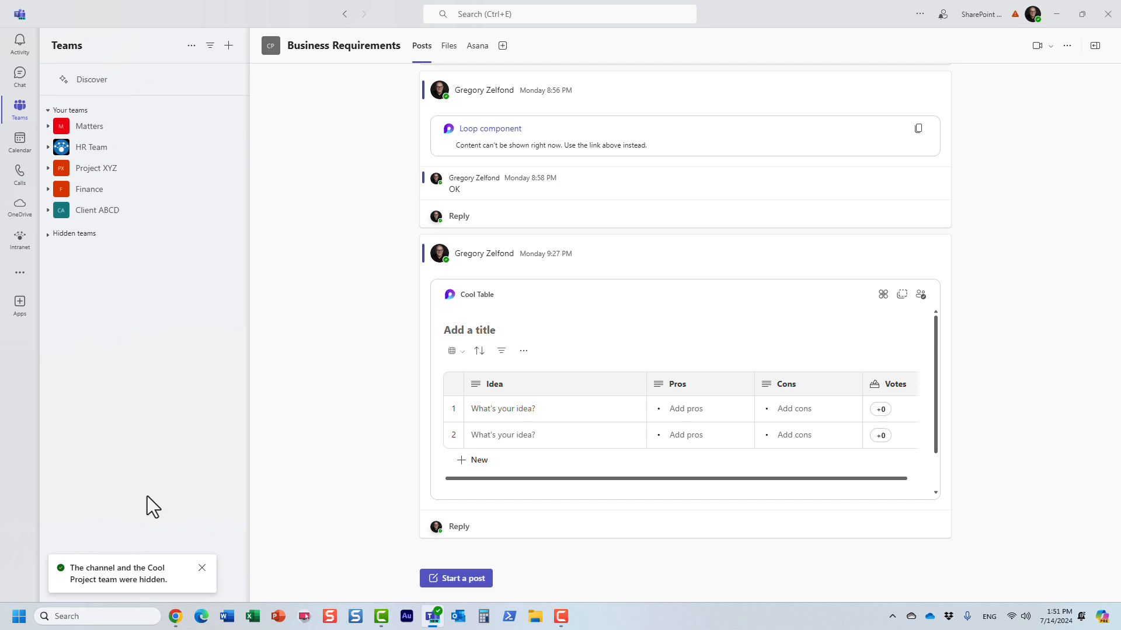
mouse_move(156, 388)
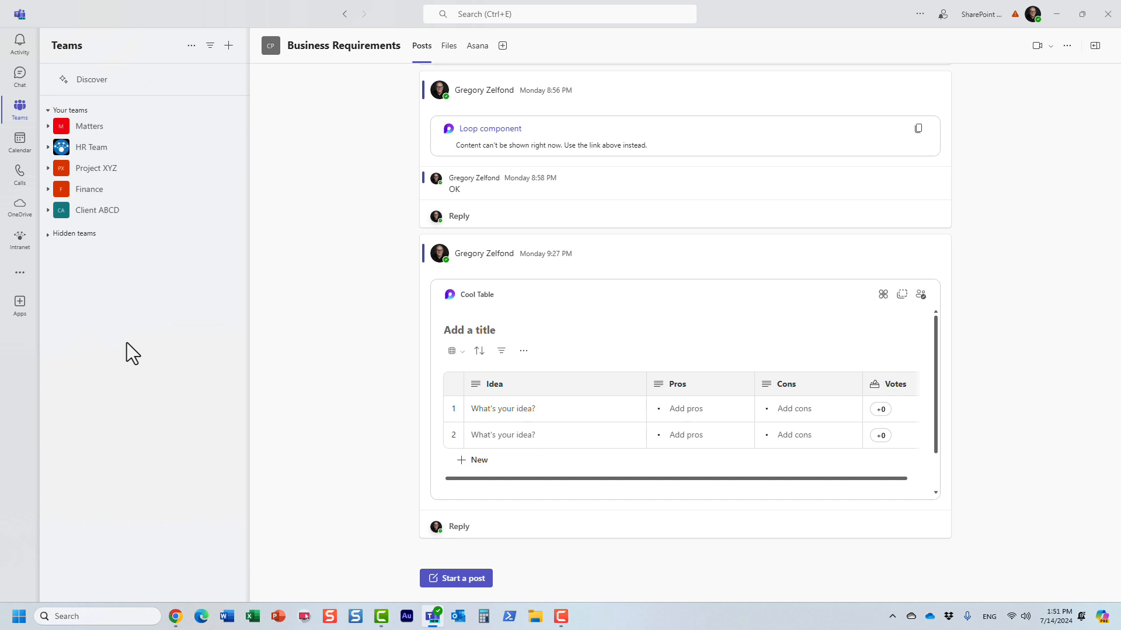
mouse_move(56, 252)
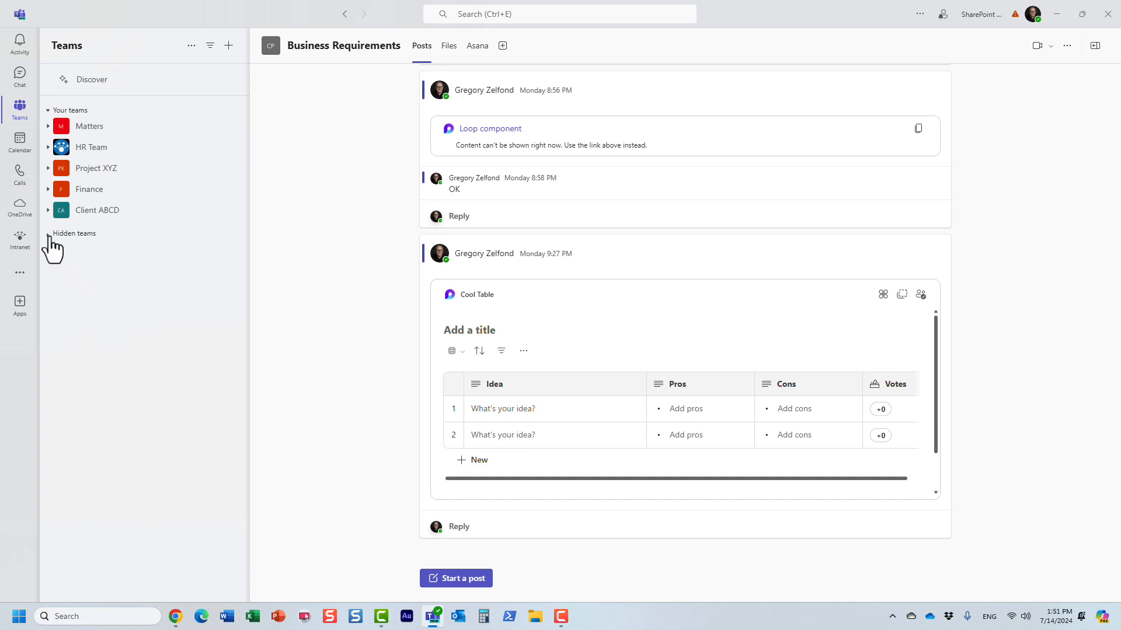
Unhide Cool Project from Hidden teams and view its four hidden channels.
click(74, 233)
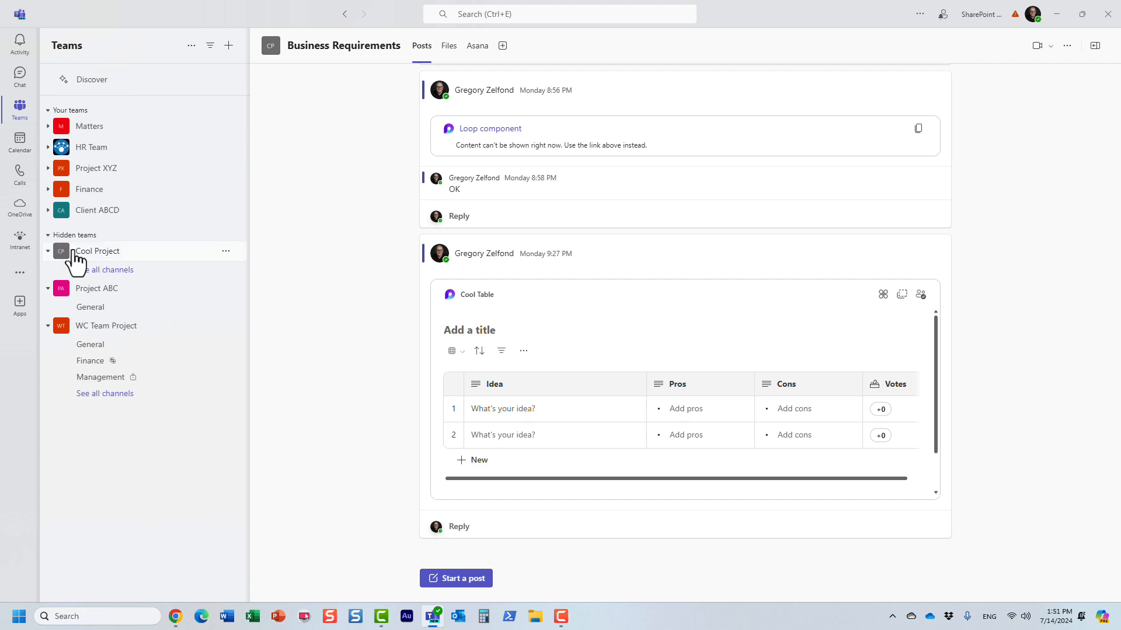
mouse_move(224, 251)
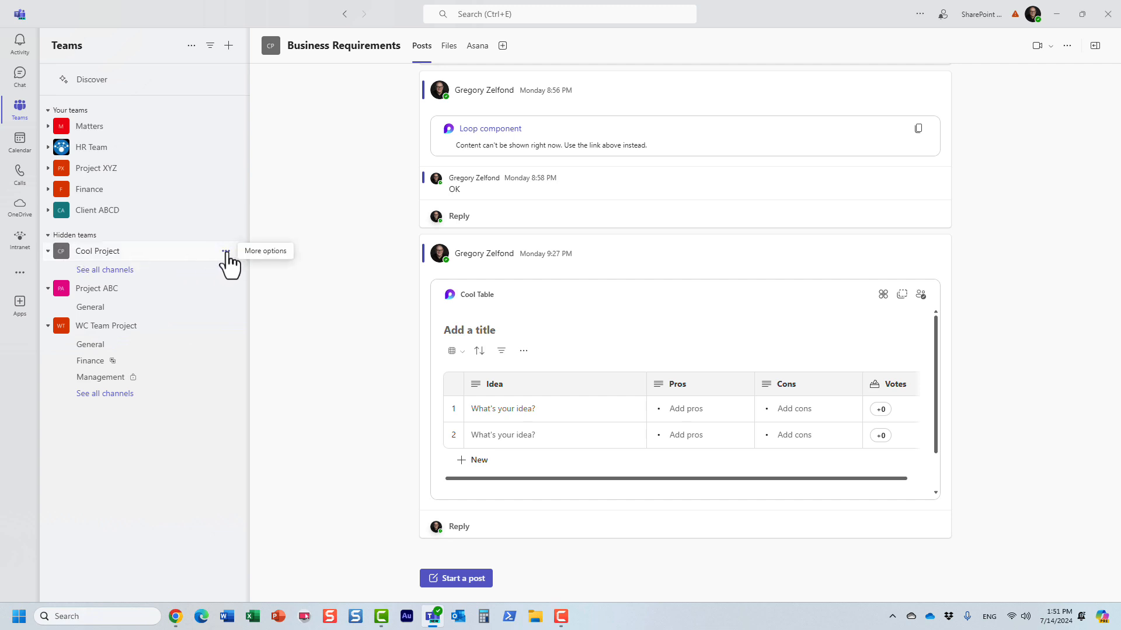
click(225, 251)
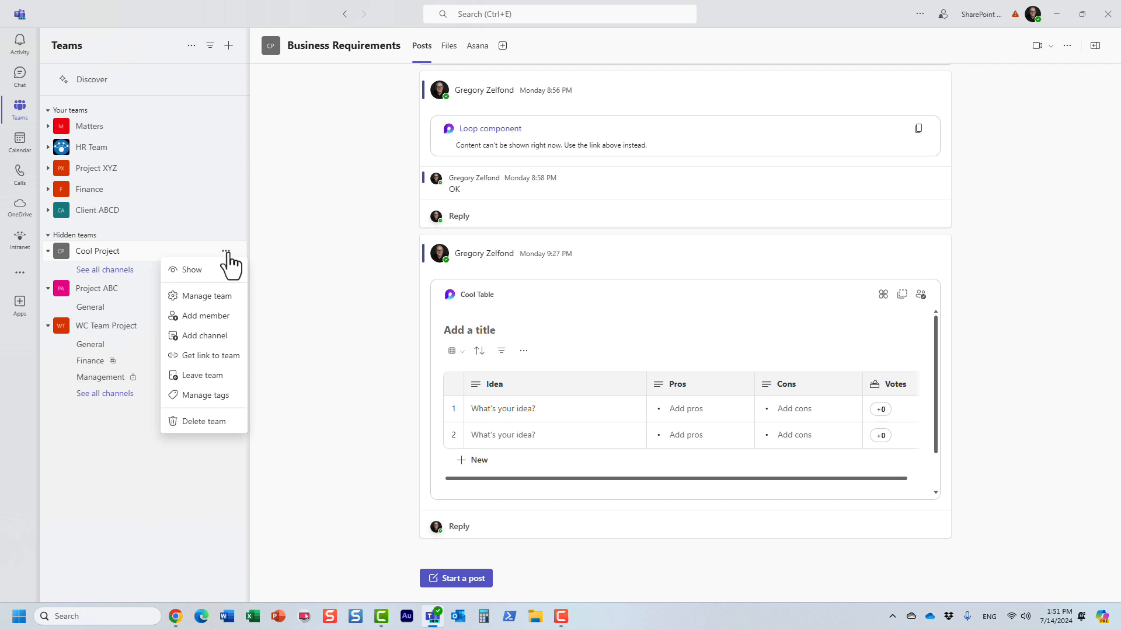
click(191, 270)
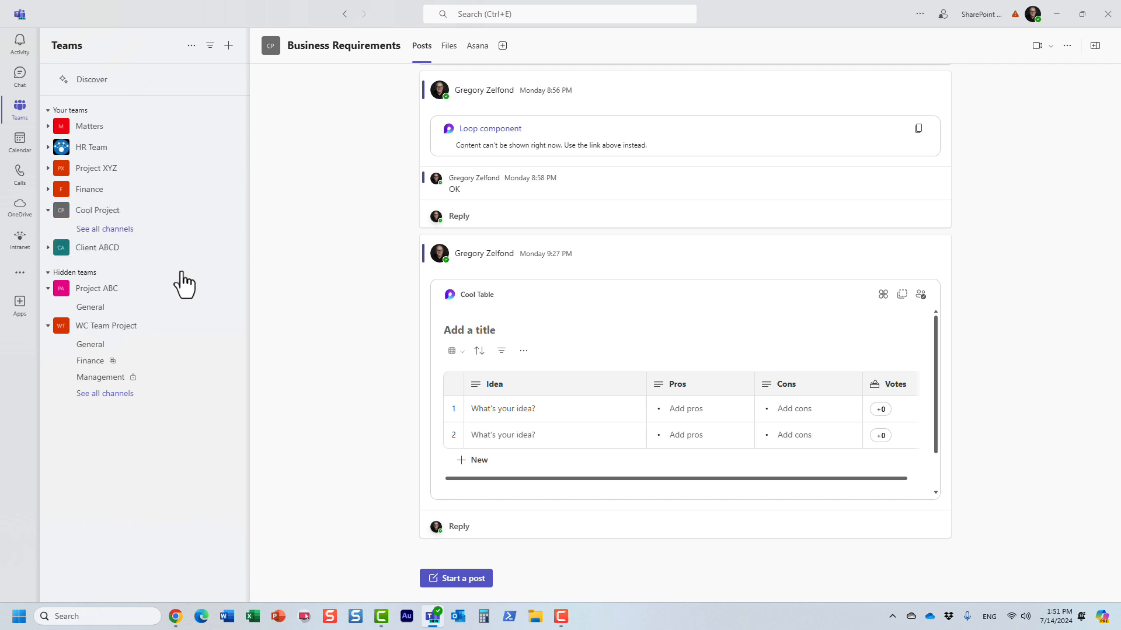
click(98, 210)
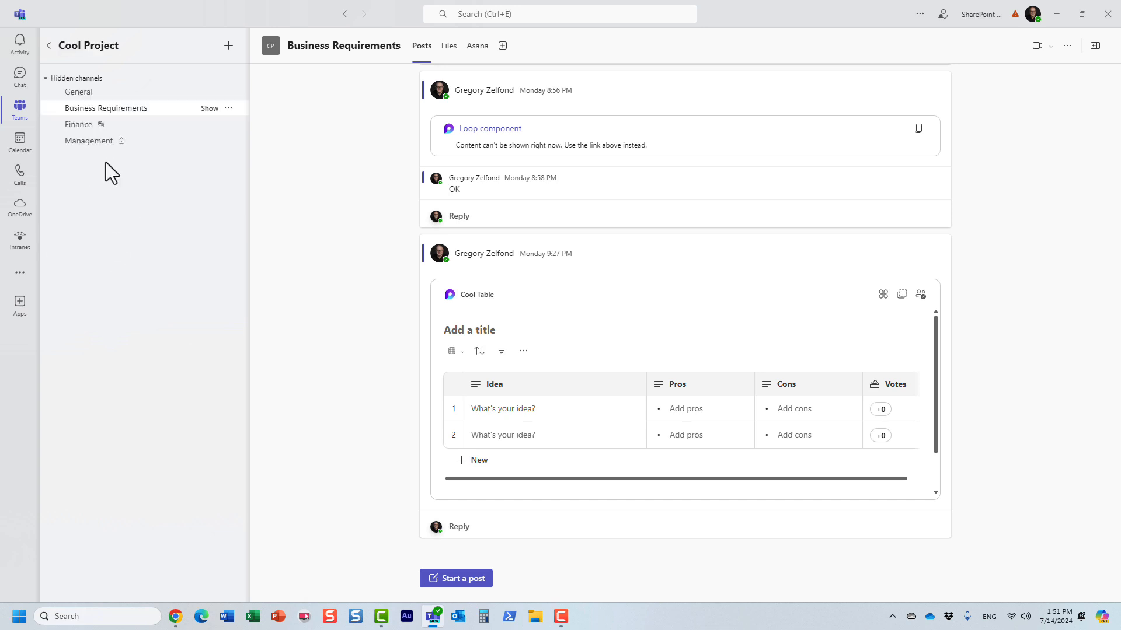
Show Business Requirements again from Cool Project's hidden channels list.
click(74, 77)
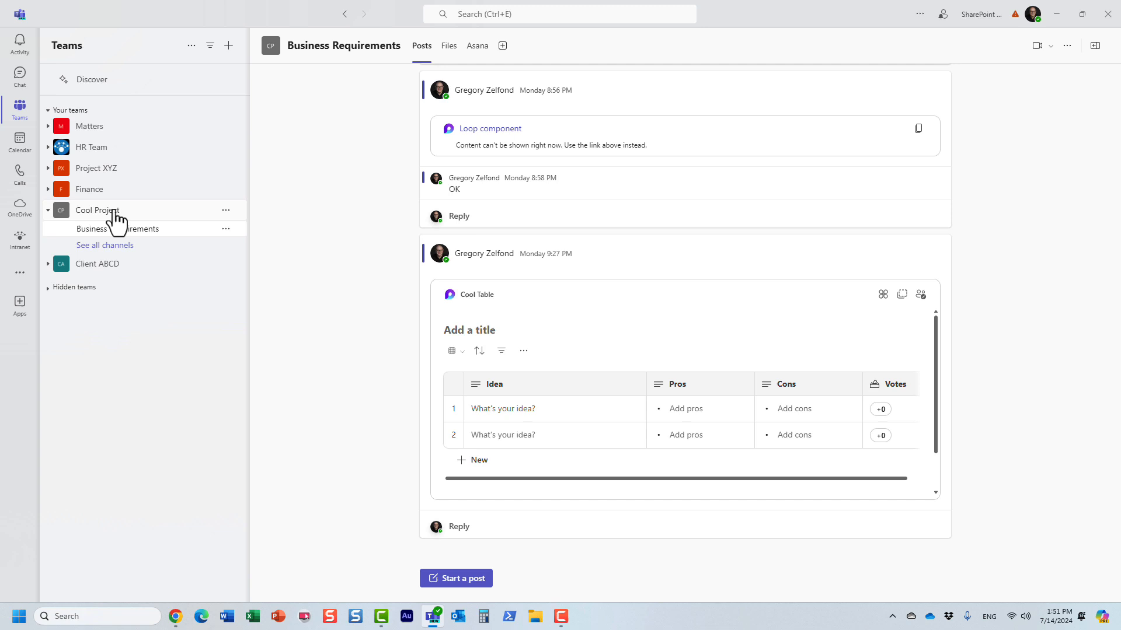
mouse_move(150, 232)
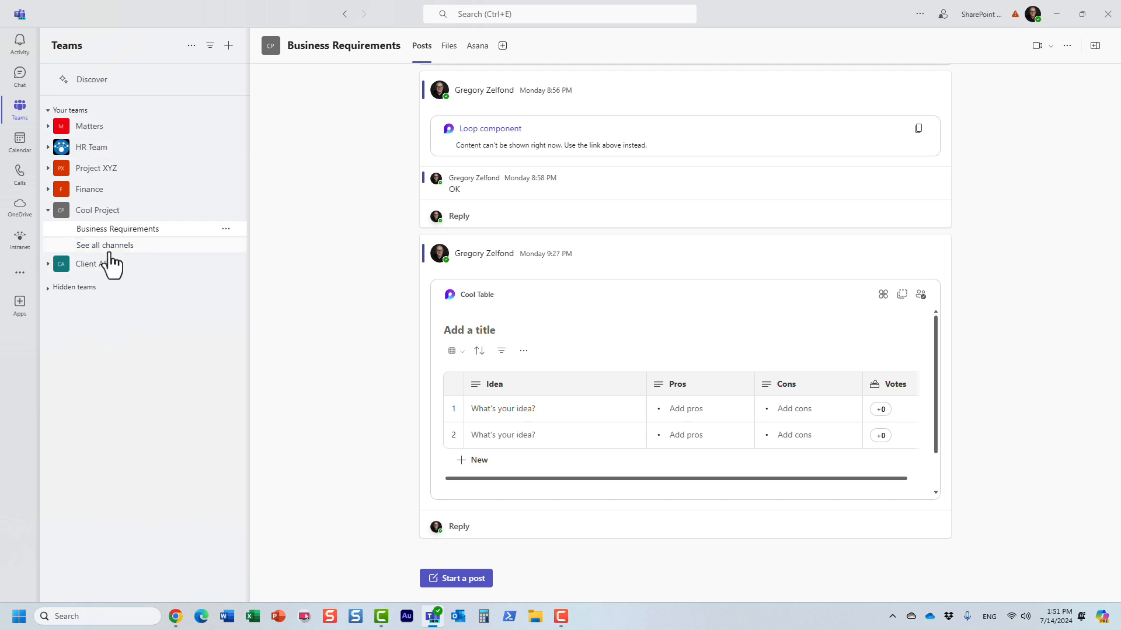
mouse_move(150, 265)
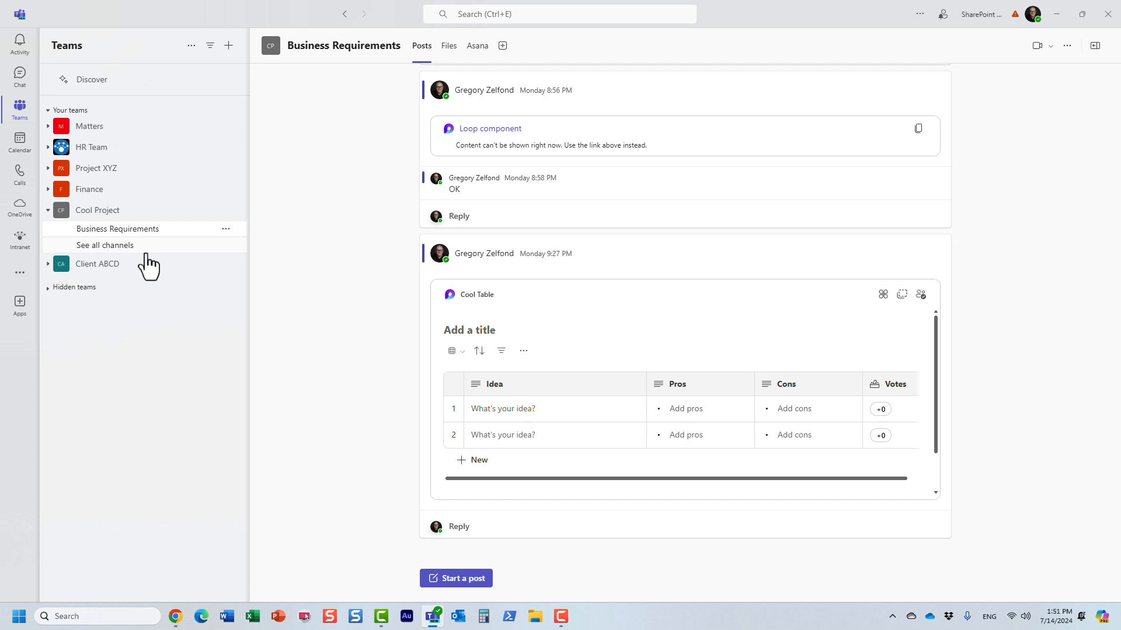
mouse_move(104, 246)
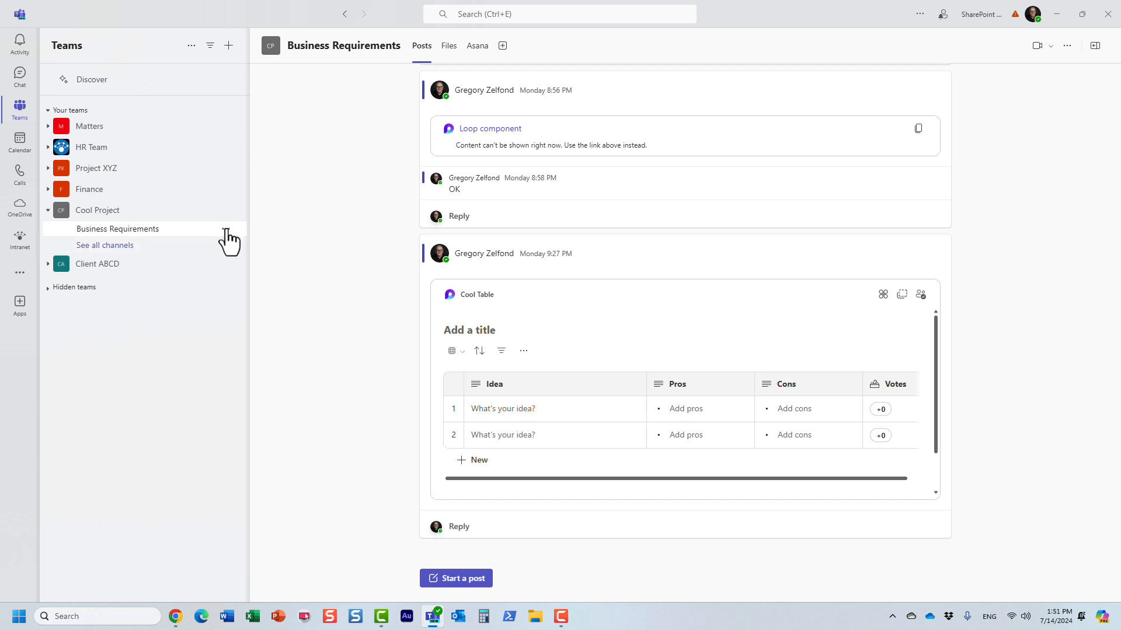
click(226, 229)
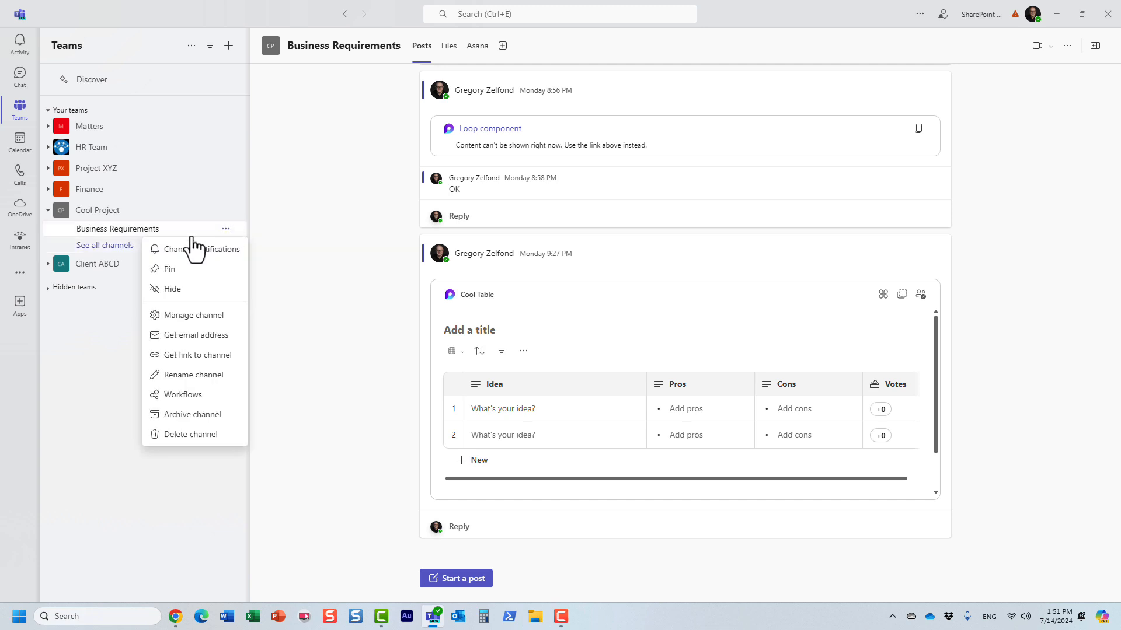
click(111, 361)
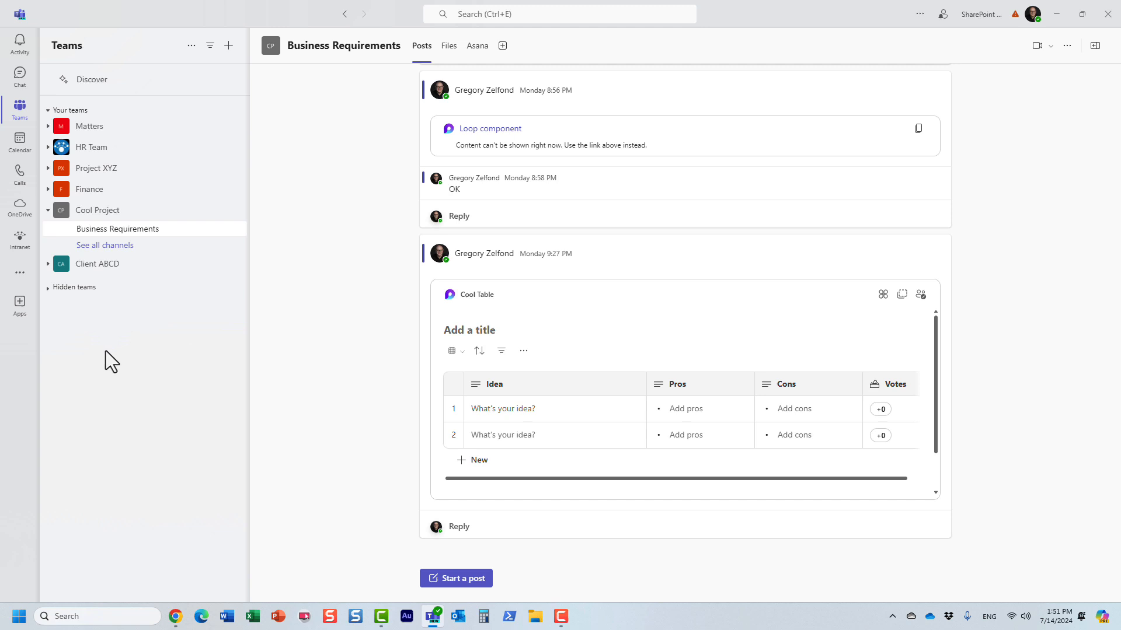
mouse_move(166, 318)
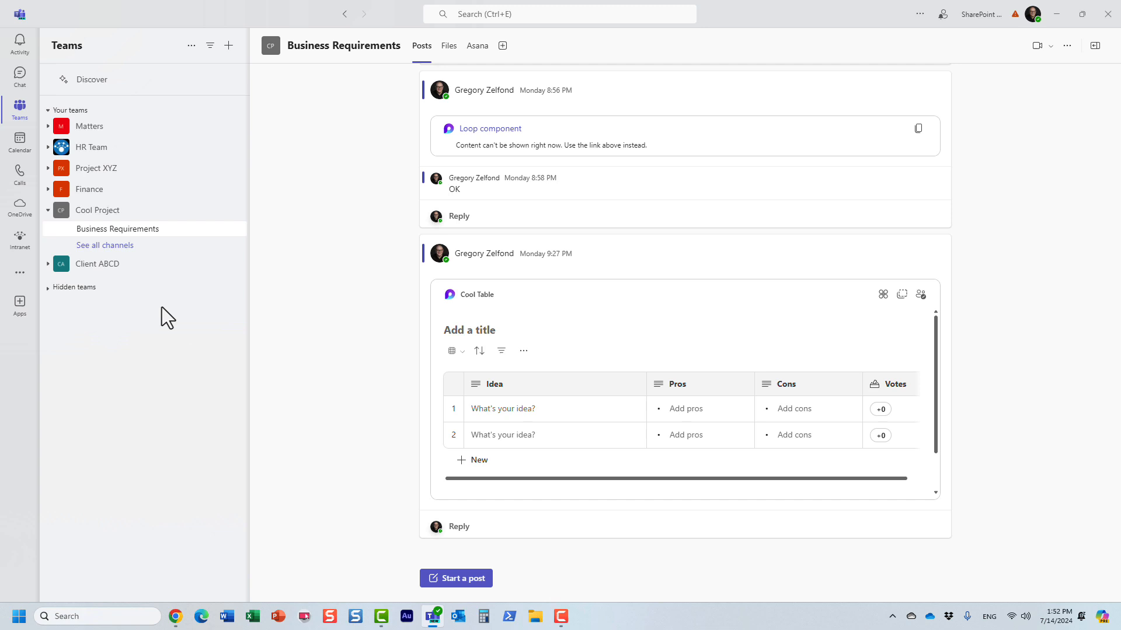
mouse_move(108, 349)
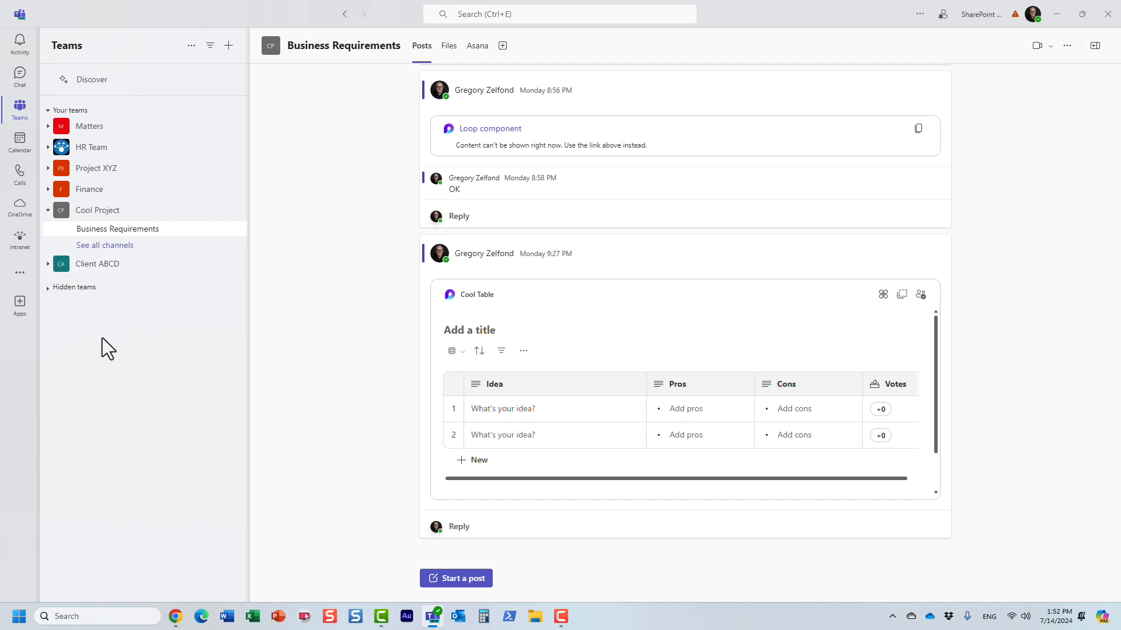
mouse_move(19, 41)
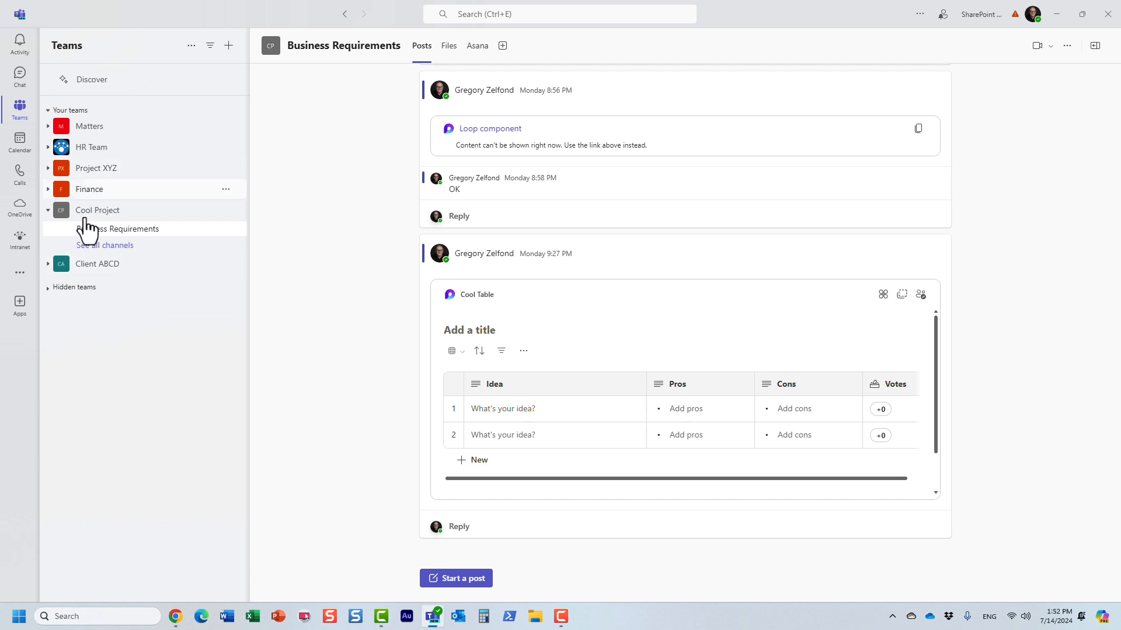
mouse_move(175, 330)
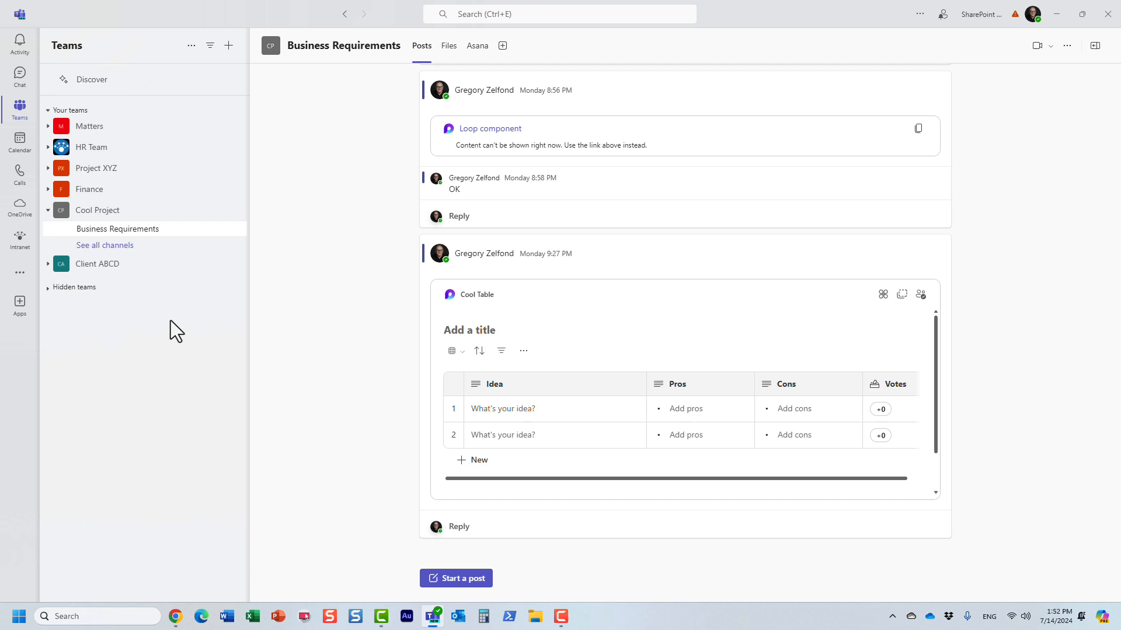
mouse_move(184, 327)
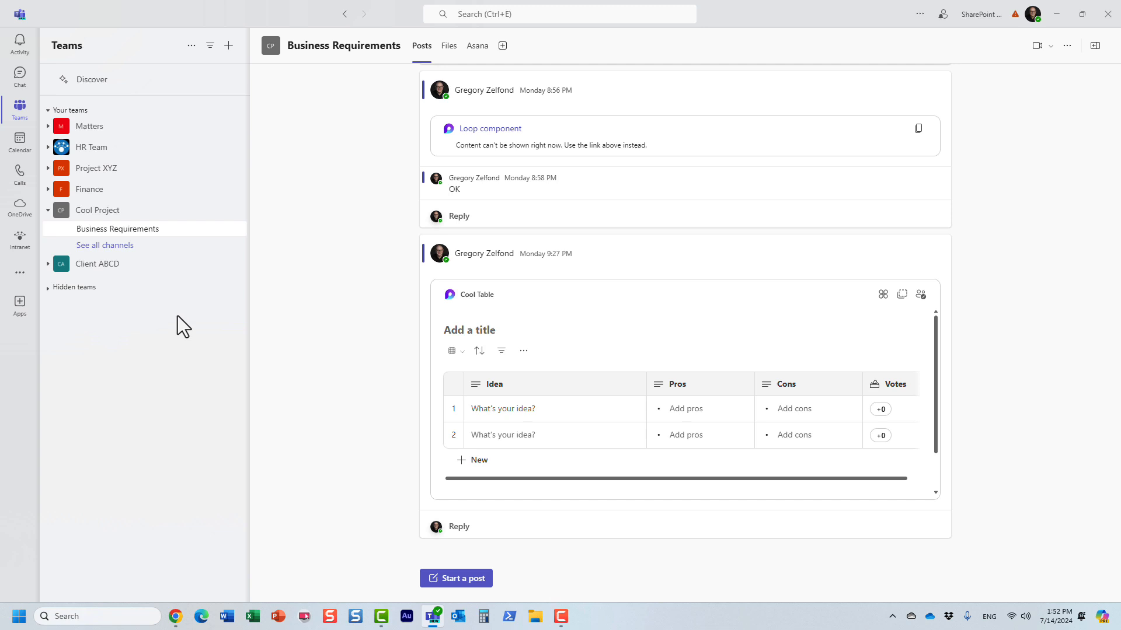